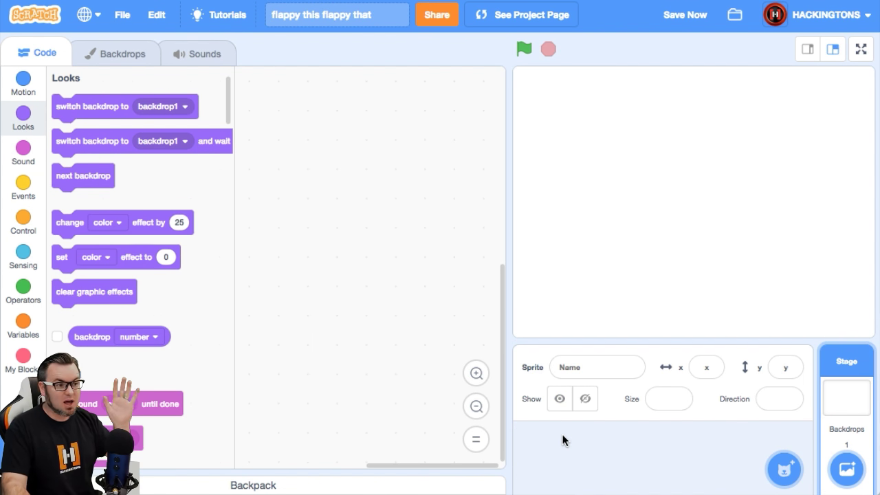
mouse_move(784, 467)
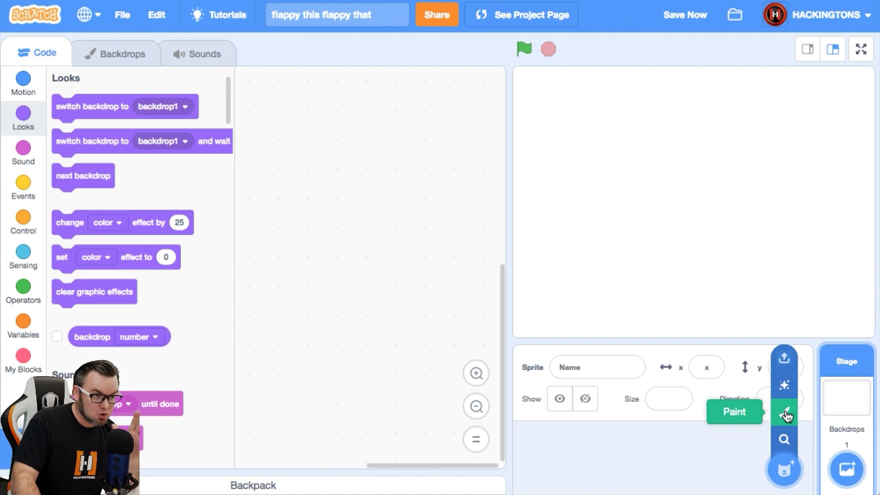
- Create a new painted sprite with an empty costume in the editor
left_click(784, 416)
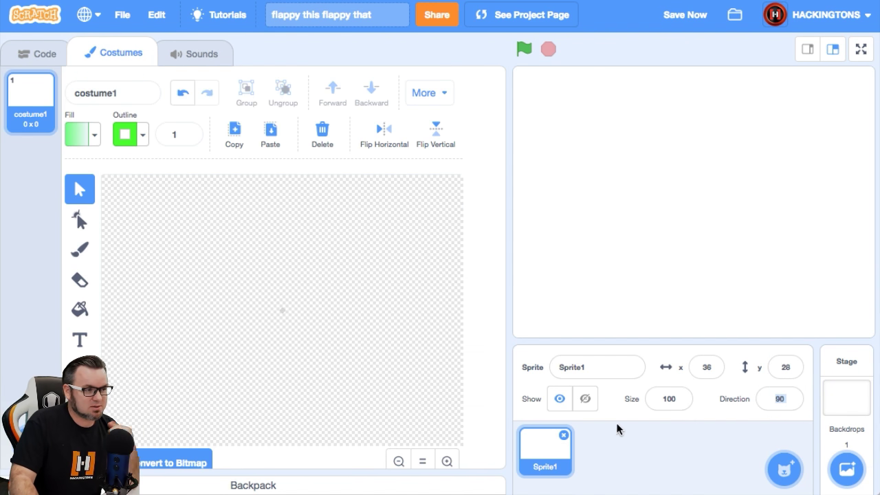
mouse_move(383, 385)
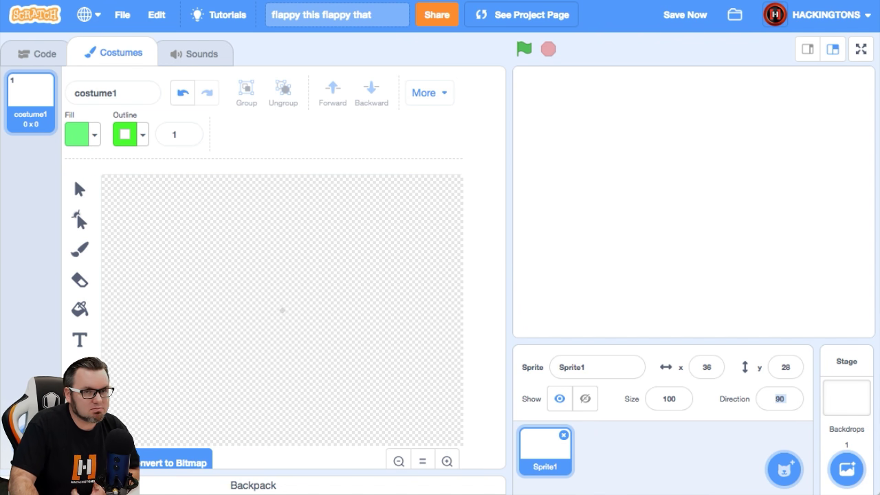
mouse_move(242, 180)
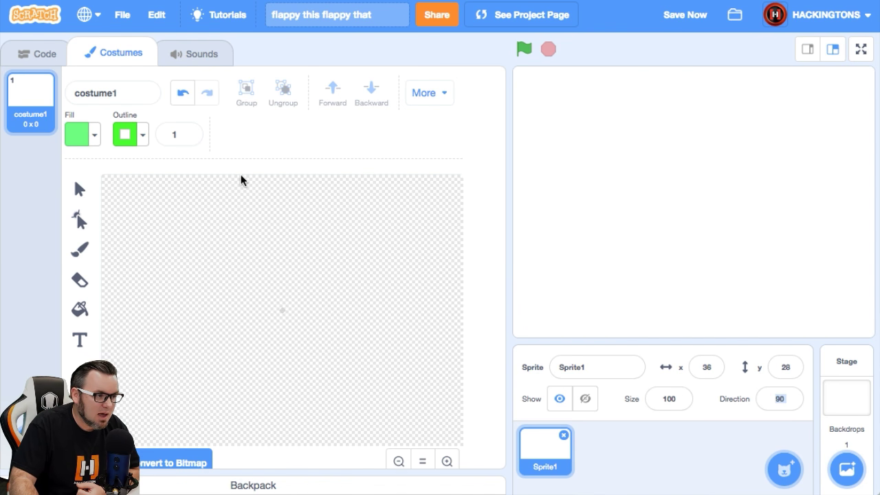
- Draw a tall green rectangle with a black outline and a wider lip at its bottom
left_click_drag(241, 176, 294, 282)
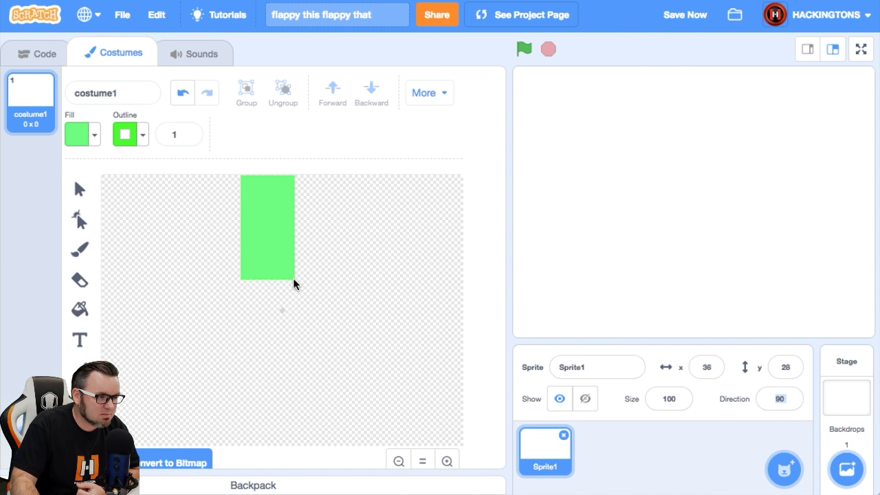
left_click(267, 227)
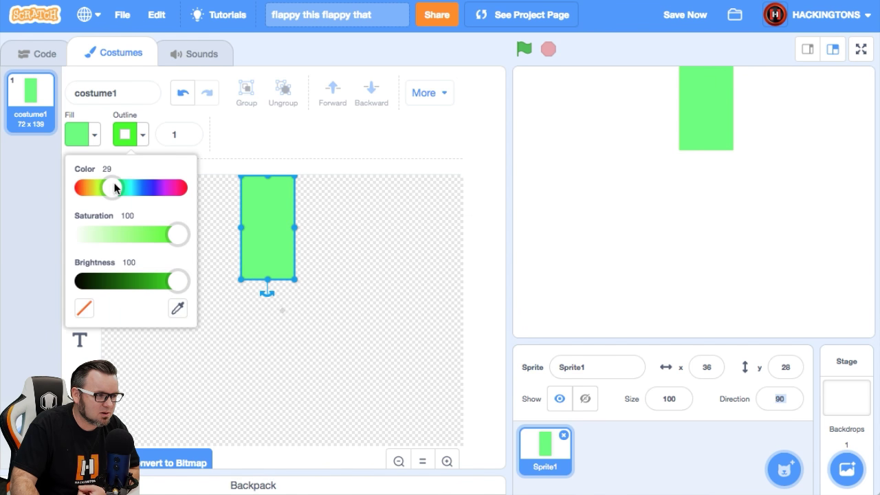
left_click_drag(113, 187, 127, 187)
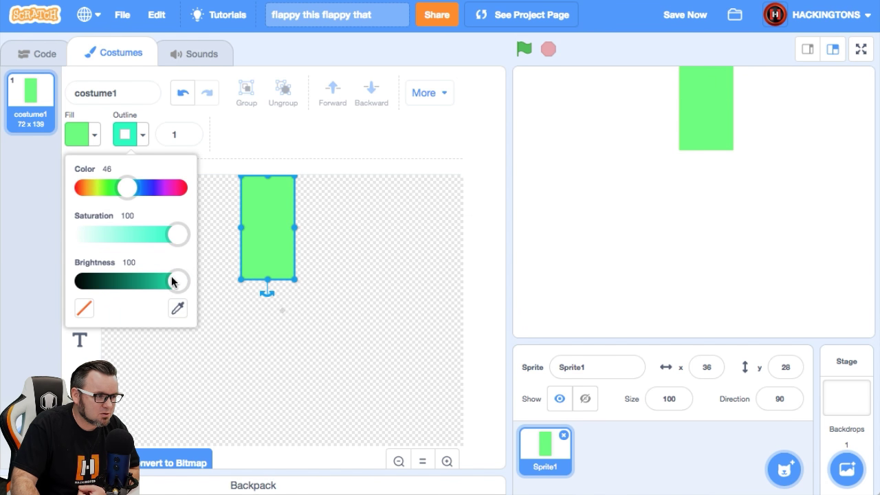
left_click_drag(176, 281, 88, 281)
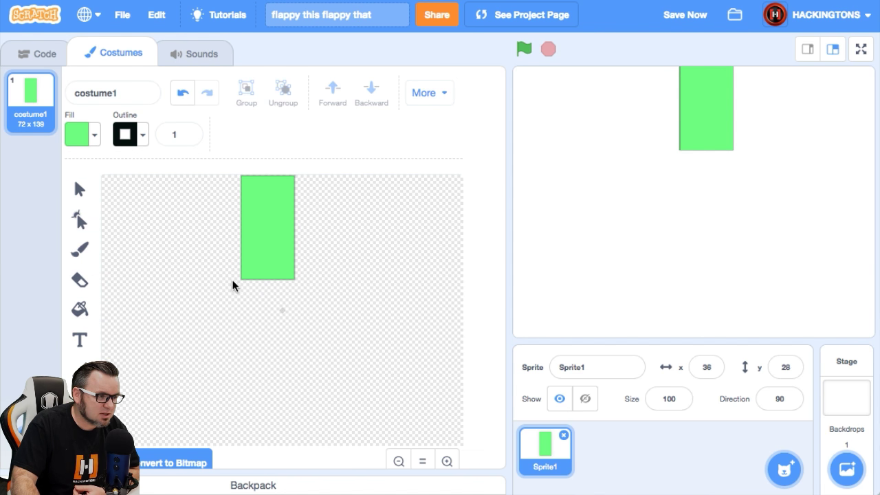
left_click_drag(234, 284, 299, 296)
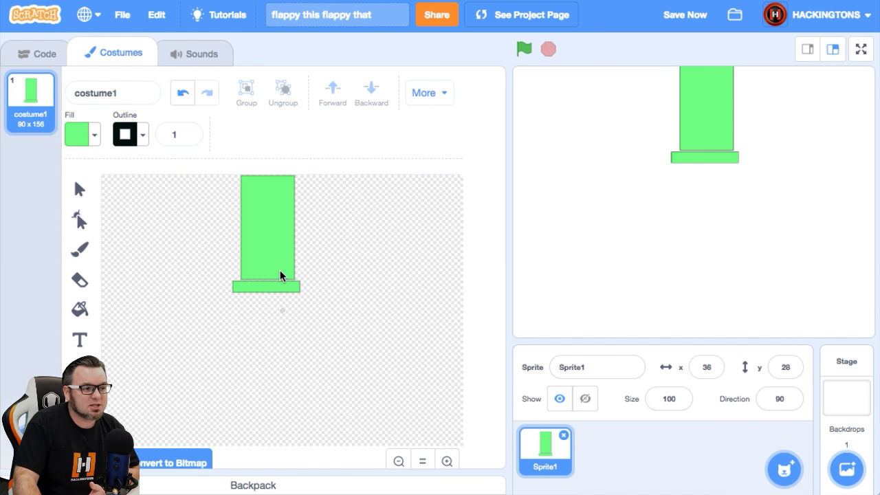
mouse_move(97, 322)
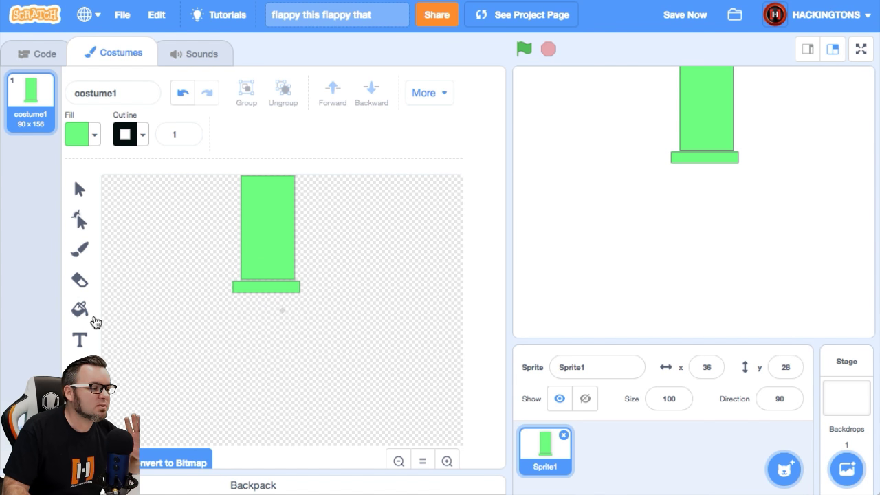
- Fill the pipe body with a horizontal green-to-yellow gradient
left_click(80, 309)
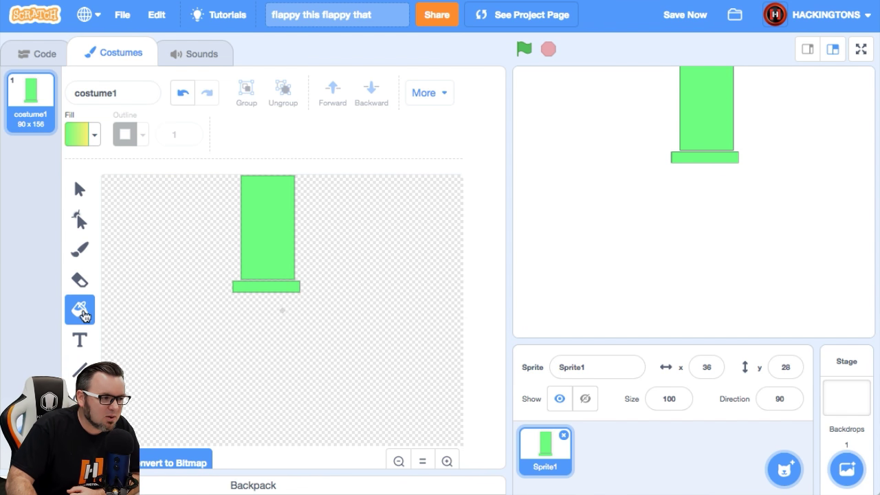
left_click(77, 135)
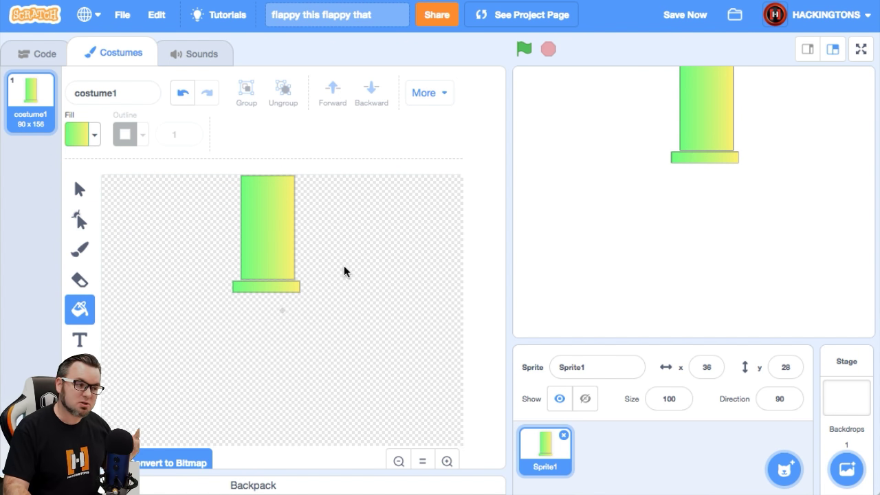
mouse_move(77, 193)
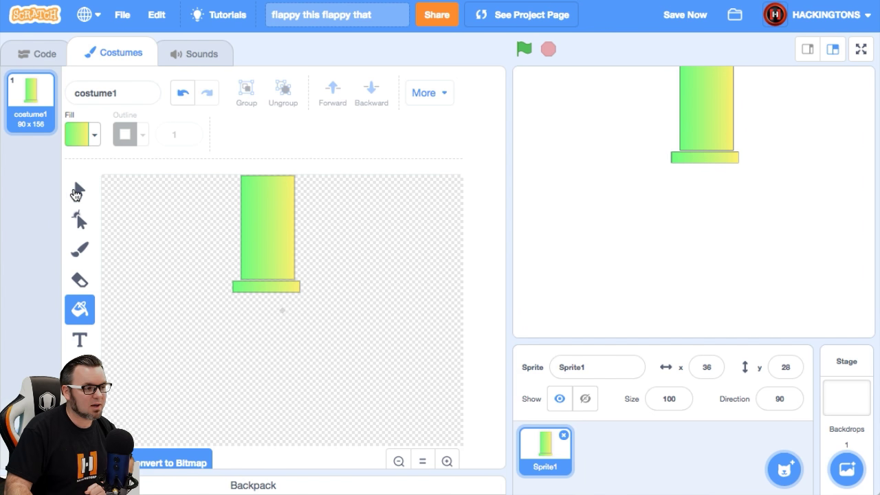
- Paste a vertically flipped copy of the pipe below the original, leaving a gap
left_click(80, 188)
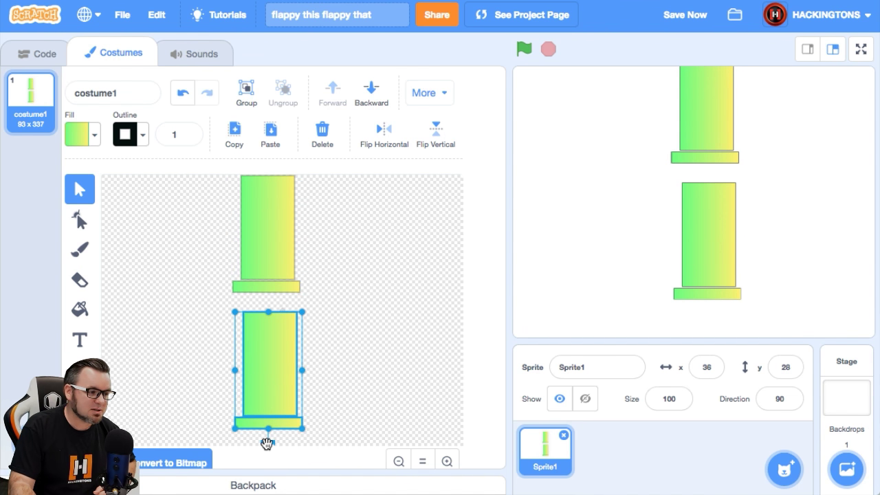
left_click_drag(267, 371, 267, 319)
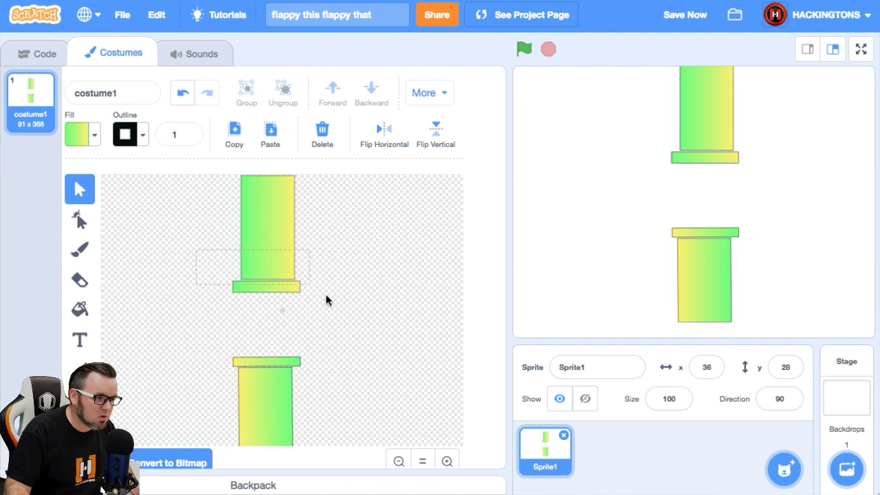
left_click(268, 227)
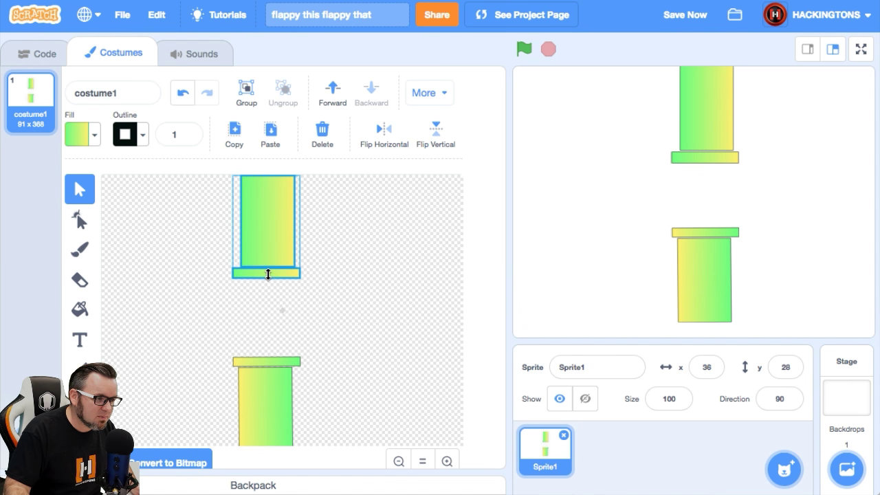
left_click(352, 291)
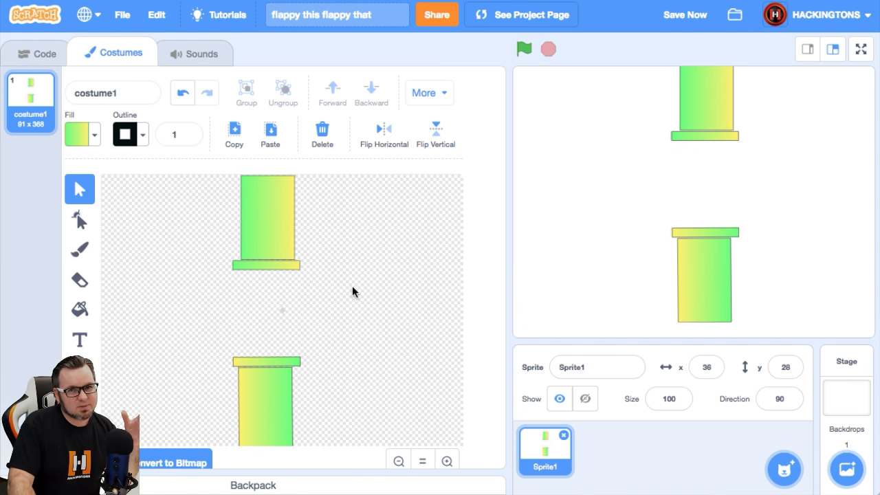
mouse_move(30, 134)
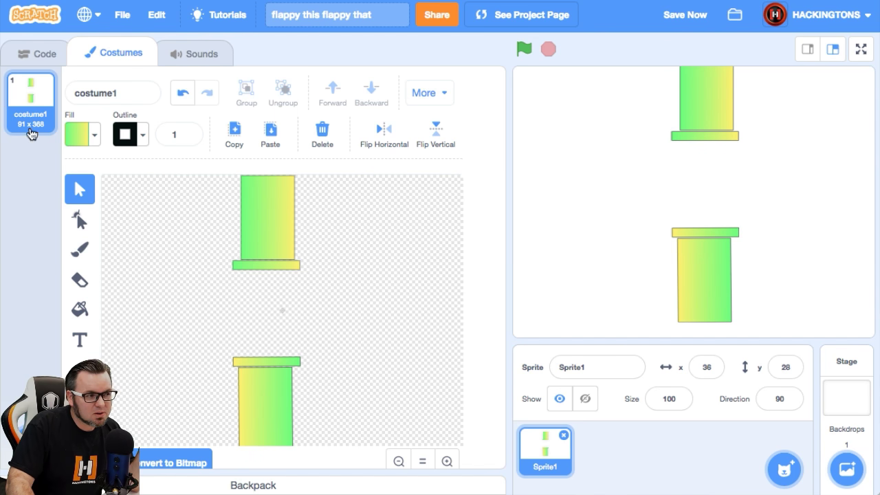
mouse_move(56, 247)
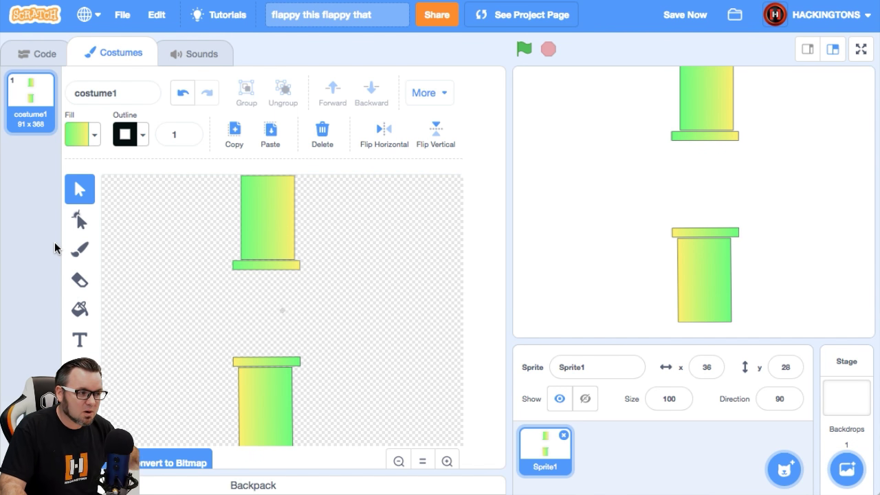
mouse_move(30, 90)
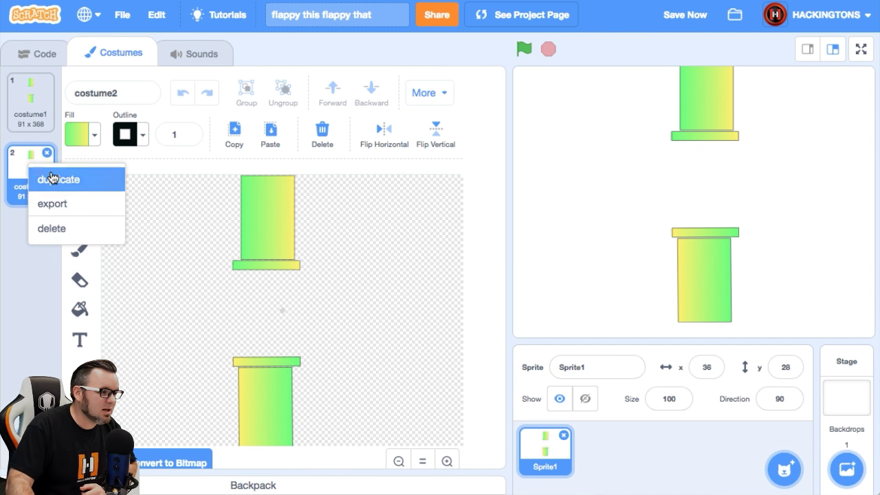
- Duplicate the pipe costume twice and raise the gap in costume2, then return to costume1
left_click(58, 179)
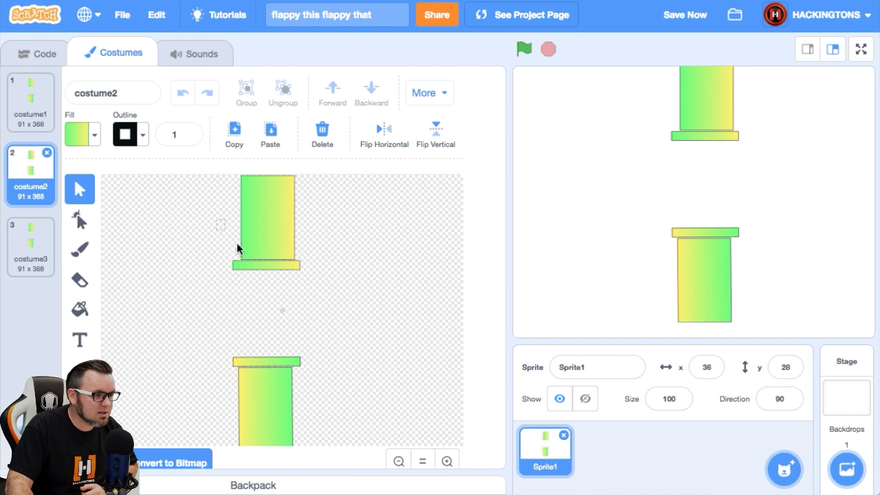
left_click(267, 220)
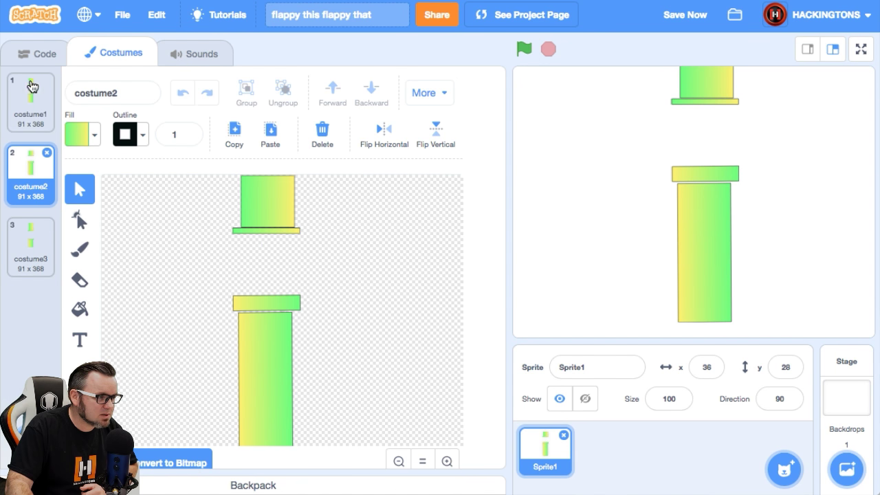
left_click(30, 102)
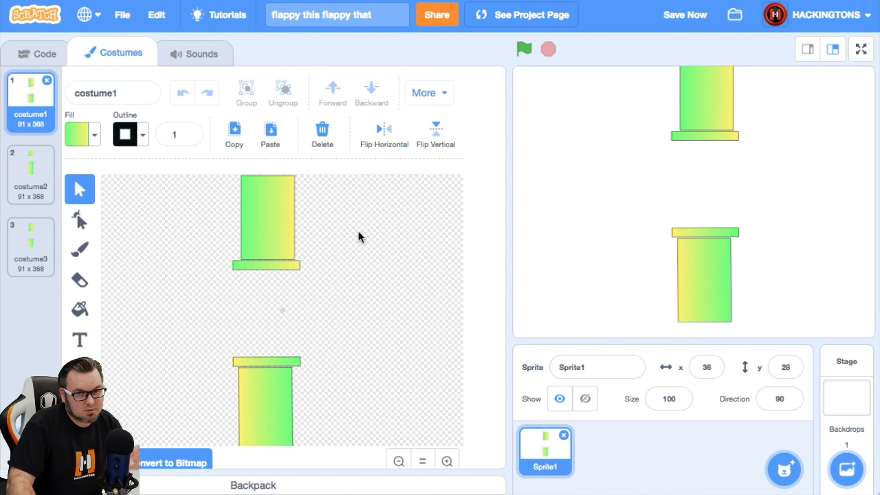
- Script the green flag to send the pipes to x:283 y:-6 and glide 1 sec to x:-243 y:-1
left_click(36, 53)
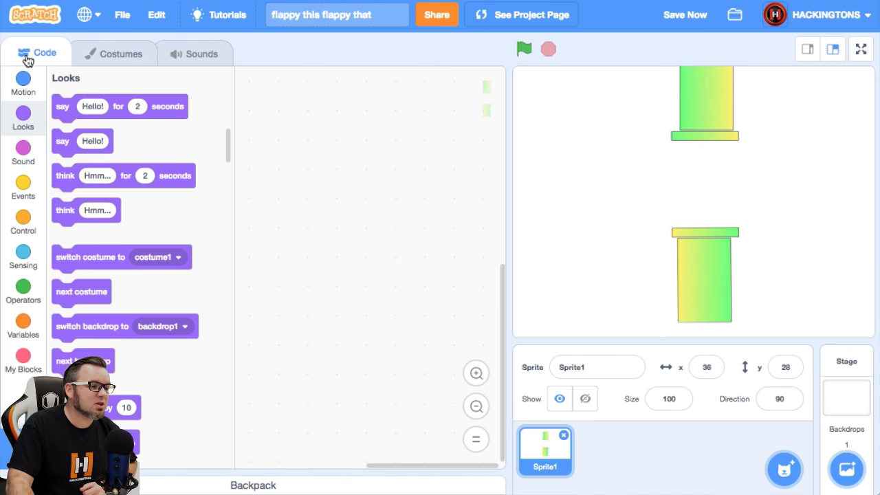
mouse_move(22, 190)
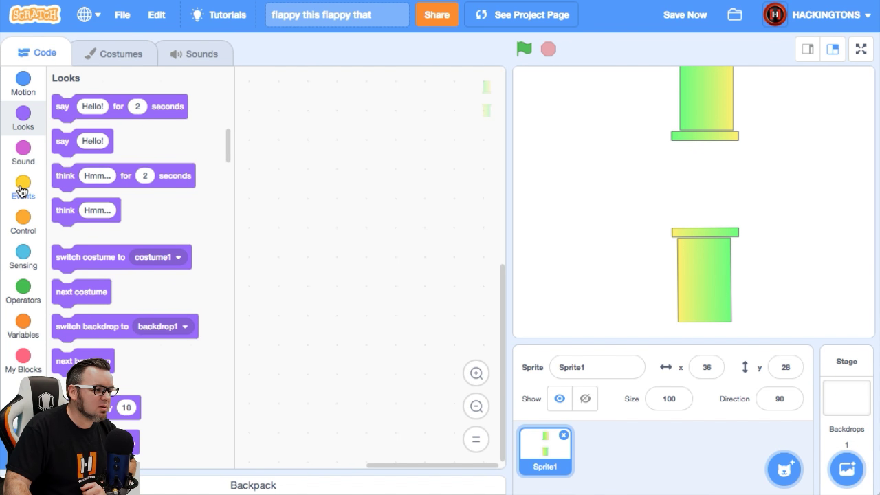
left_click(22, 181)
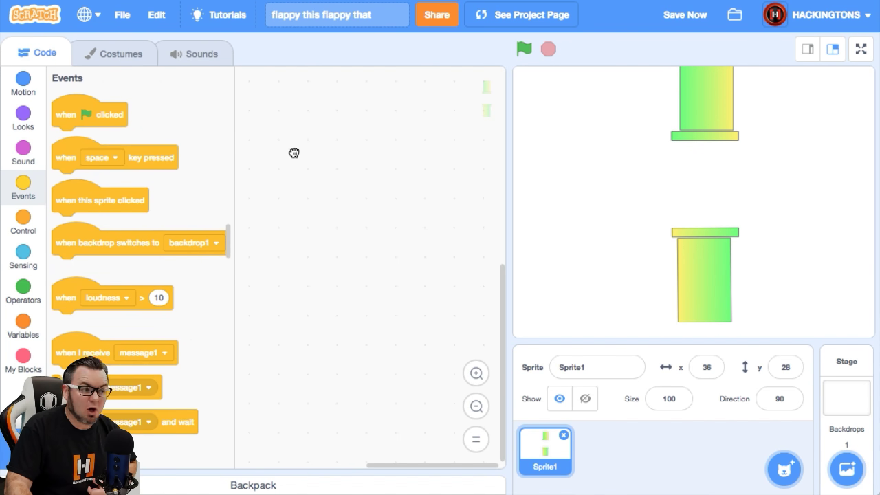
left_click_drag(89, 114, 404, 105)
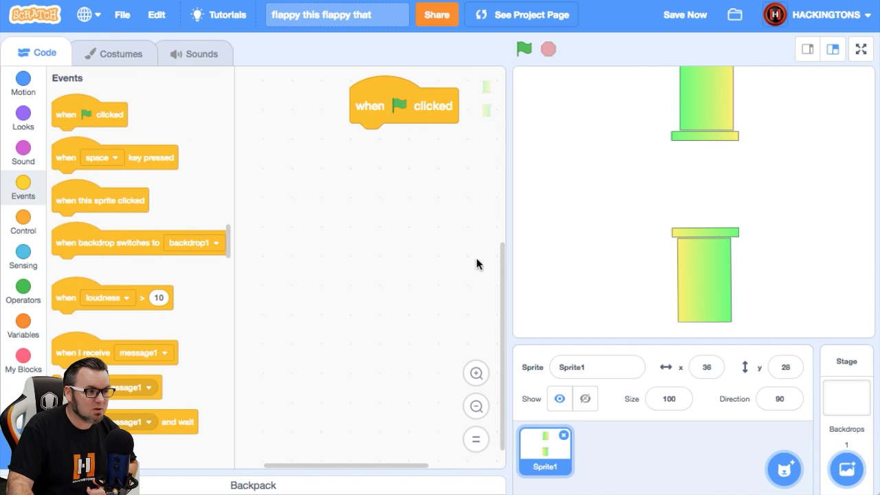
left_click_drag(404, 105, 341, 244)
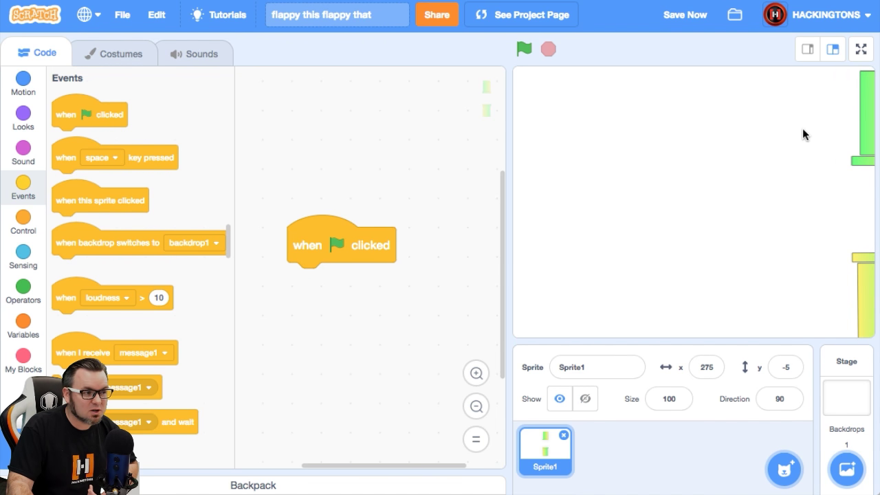
mouse_move(870, 131)
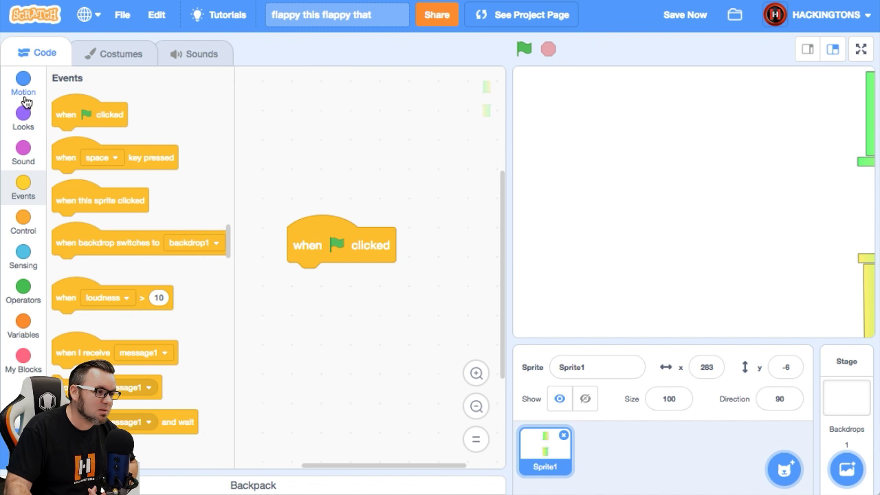
left_click(22, 82)
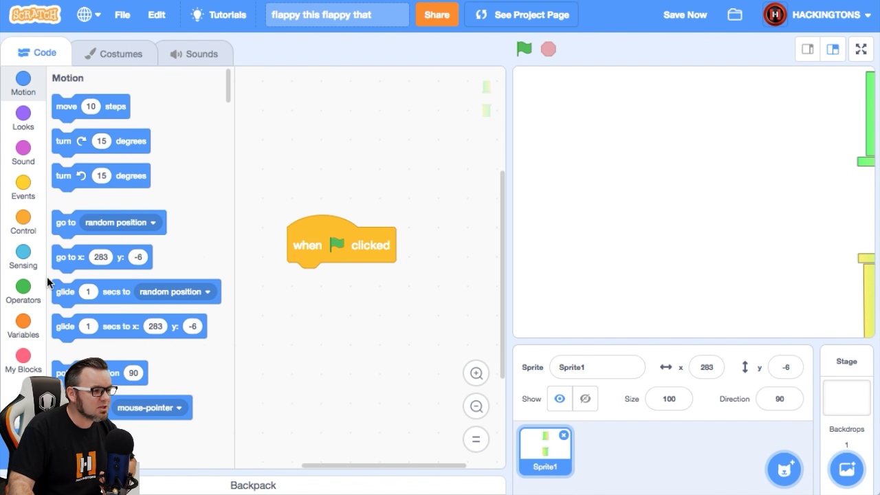
left_click_drag(102, 258, 255, 283)
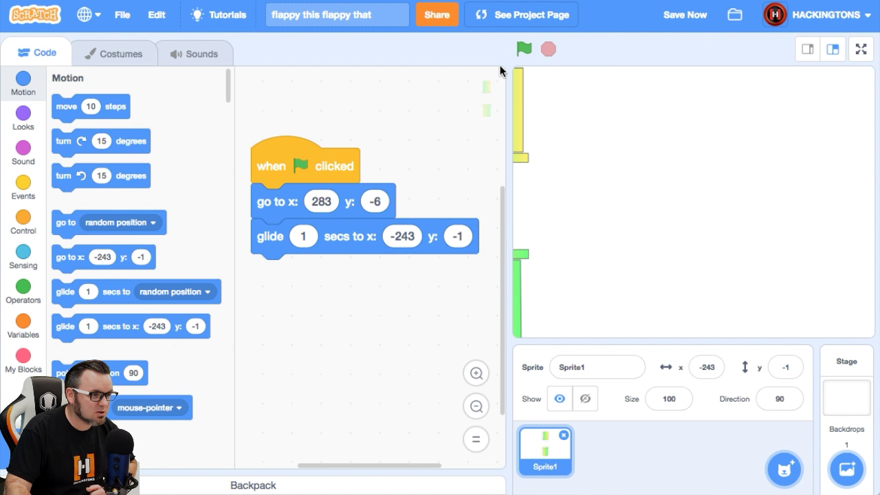
- Change the glide duration from 1 to 3 seconds and test the slower pass
left_click(524, 50)
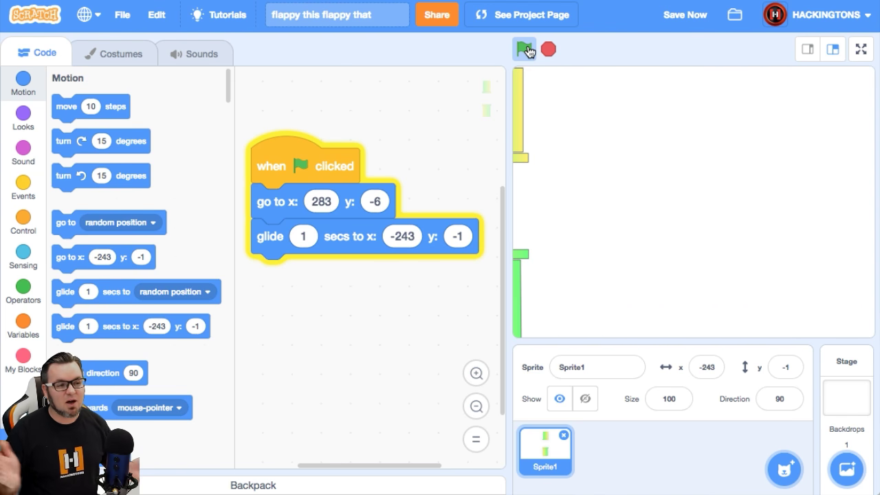
left_click(524, 50)
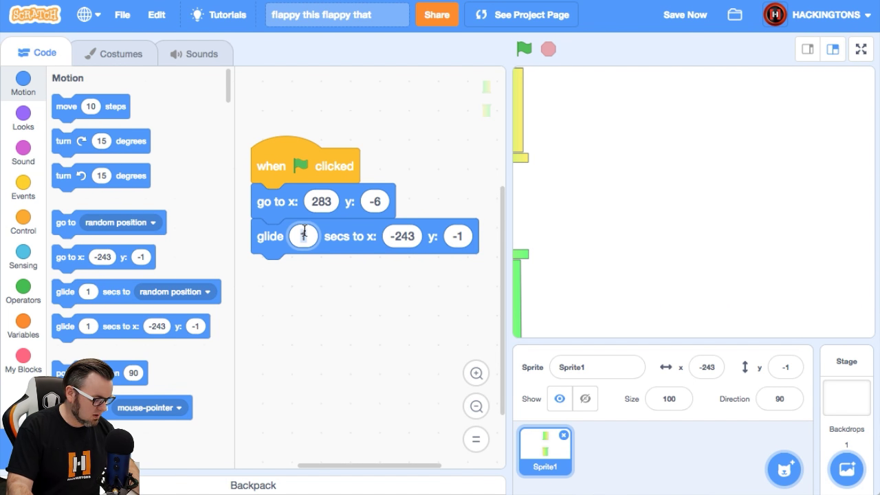
left_click(524, 50)
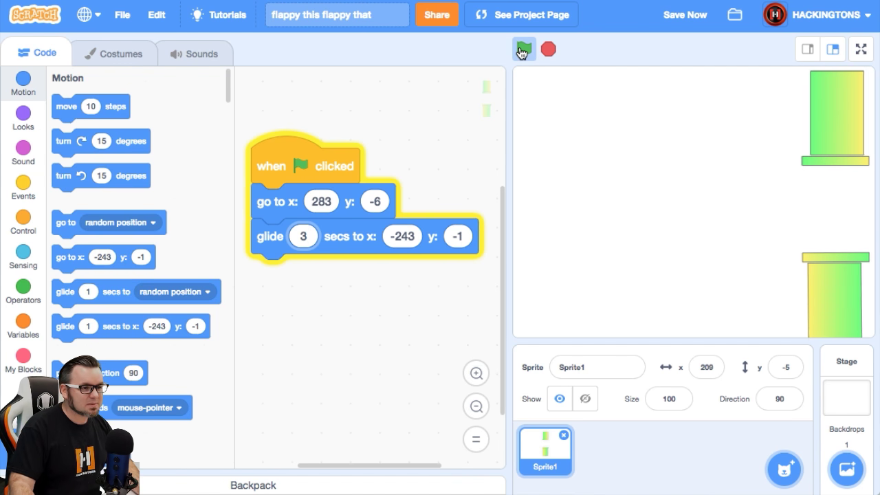
left_click(523, 49)
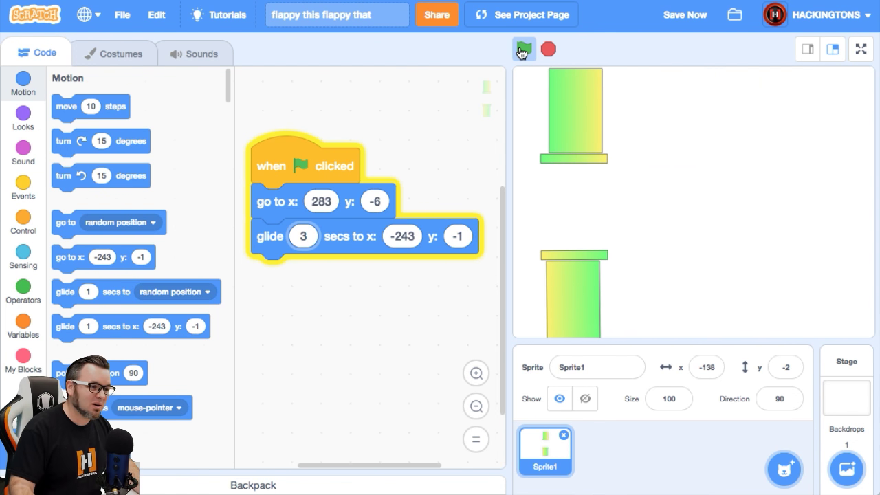
left_click(522, 49)
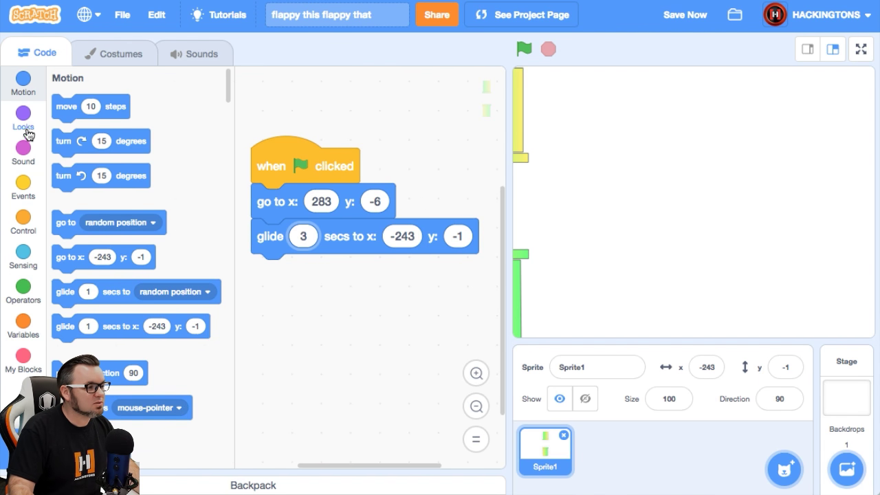
- Add 'next costume' after the glide, wrap the script in a forever loop, and test it
left_click(22, 117)
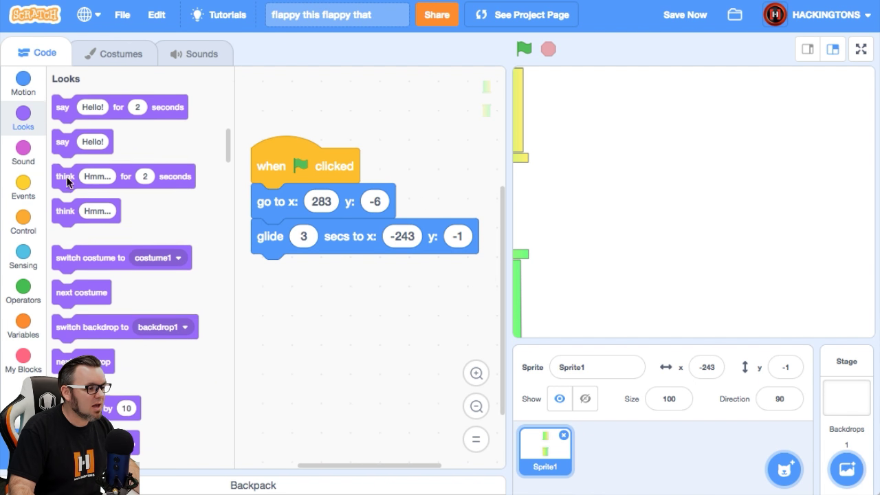
left_click_drag(82, 291, 295, 272)
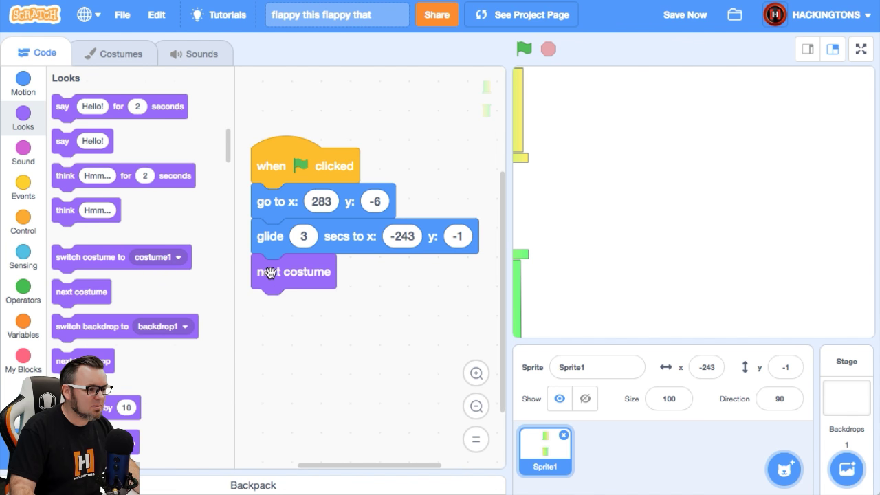
left_click(22, 217)
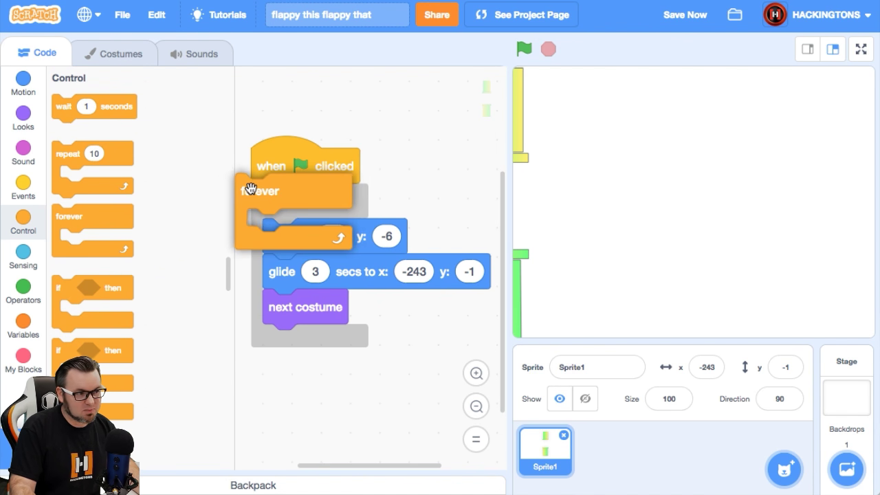
left_click(522, 49)
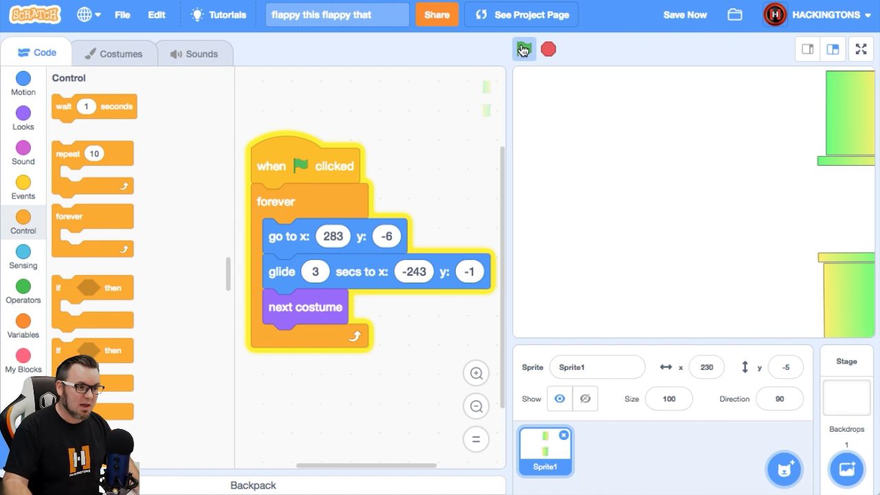
left_click(522, 50)
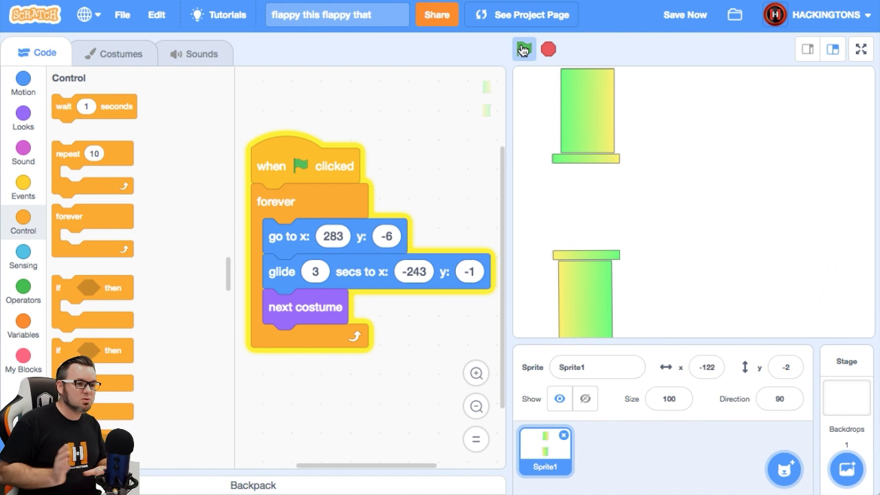
left_click(523, 50)
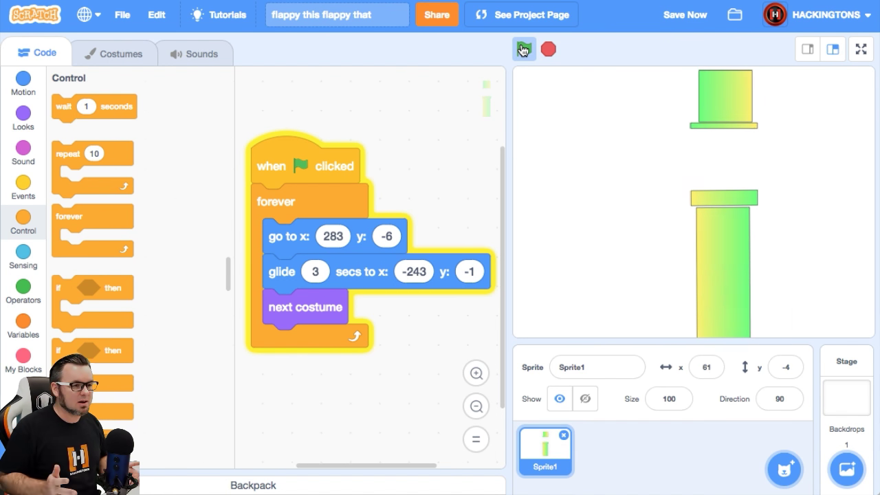
left_click(523, 50)
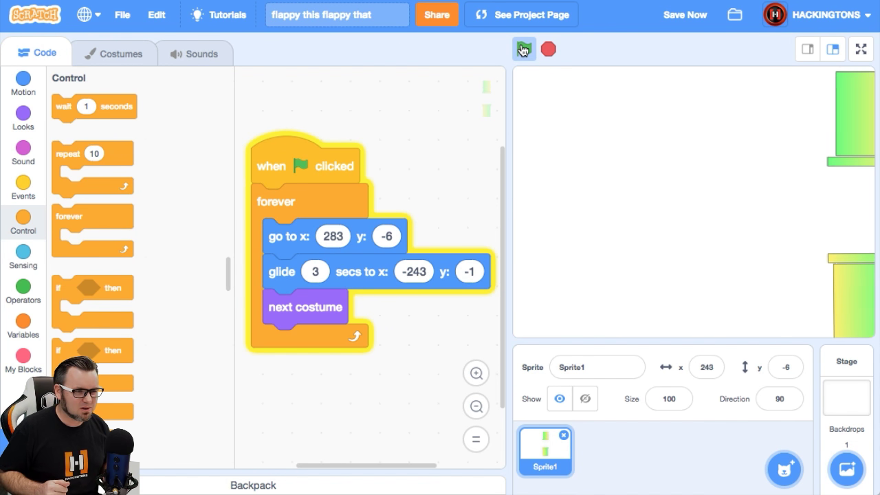
left_click(522, 49)
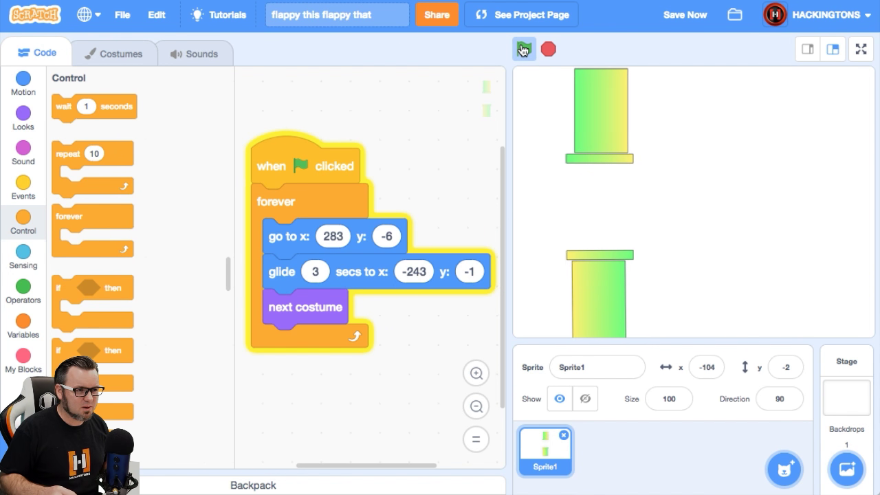
- Stop the game and add the Bat sprite from the library by searching 'bat'
left_click(523, 49)
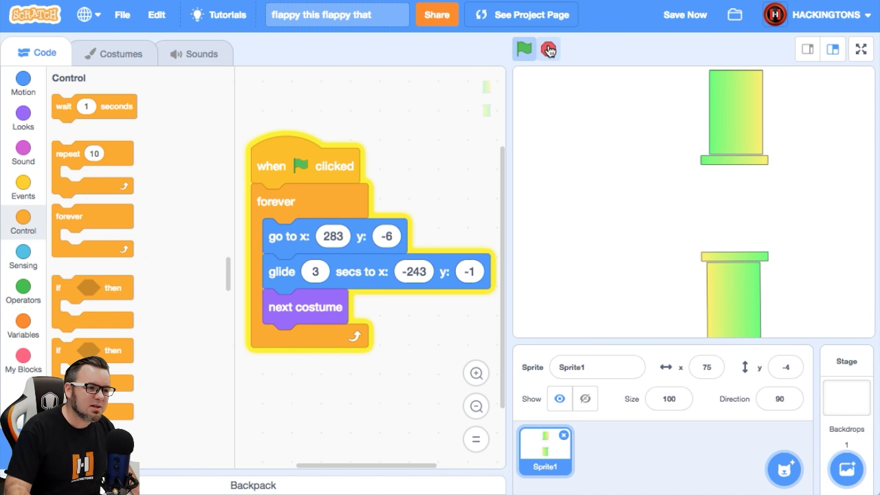
left_click(522, 50)
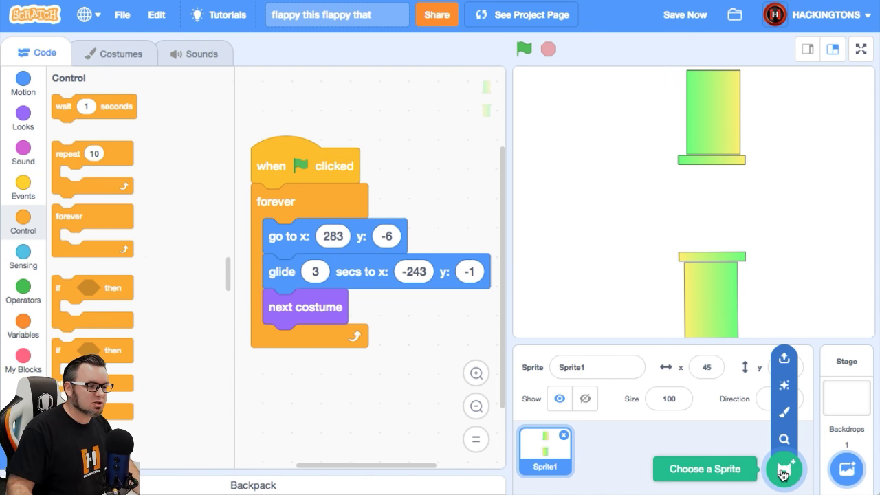
left_click(784, 469)
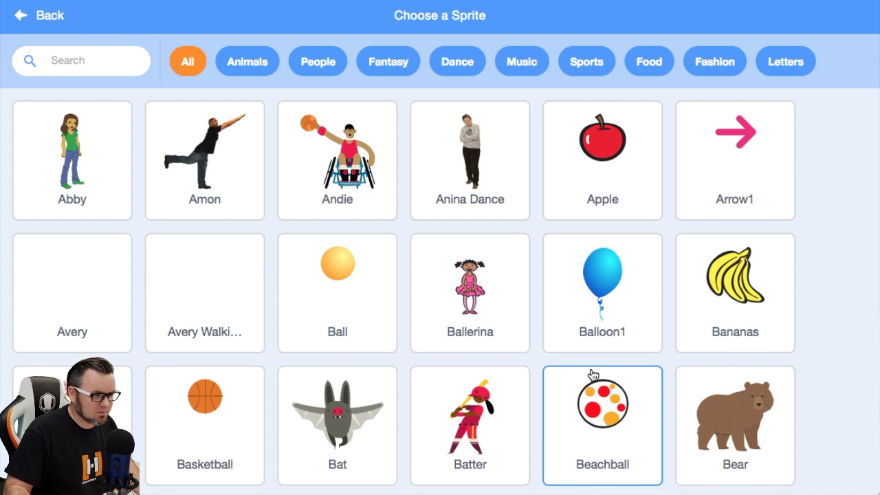
left_click(337, 425)
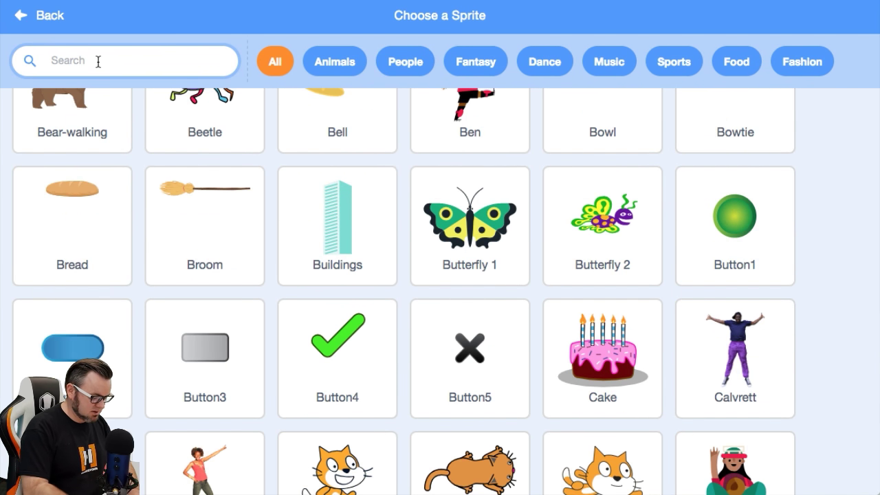
type("bat")
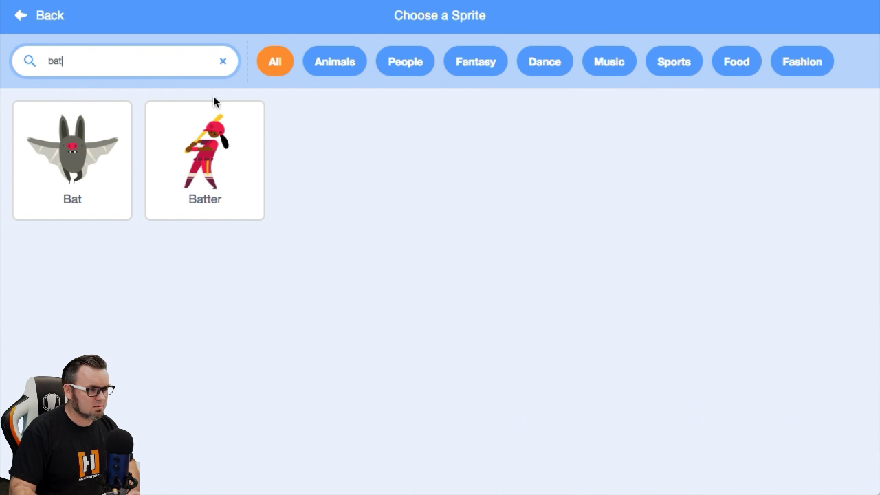
mouse_move(204, 158)
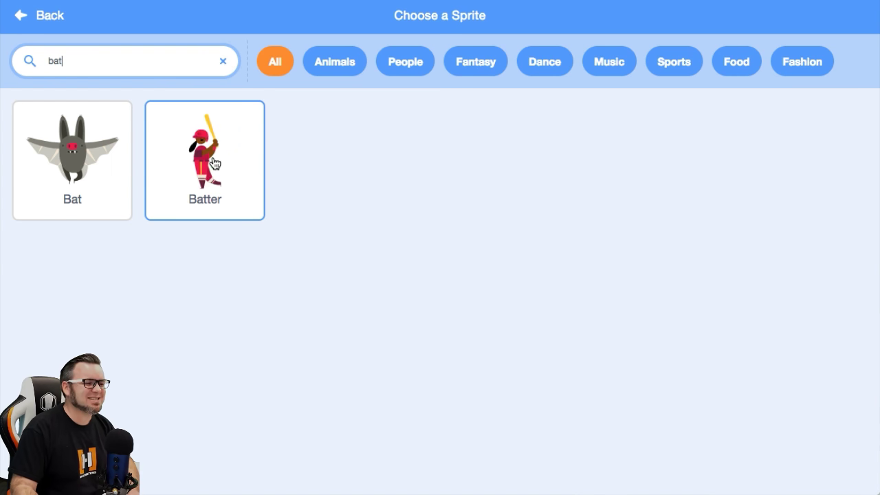
left_click(72, 151)
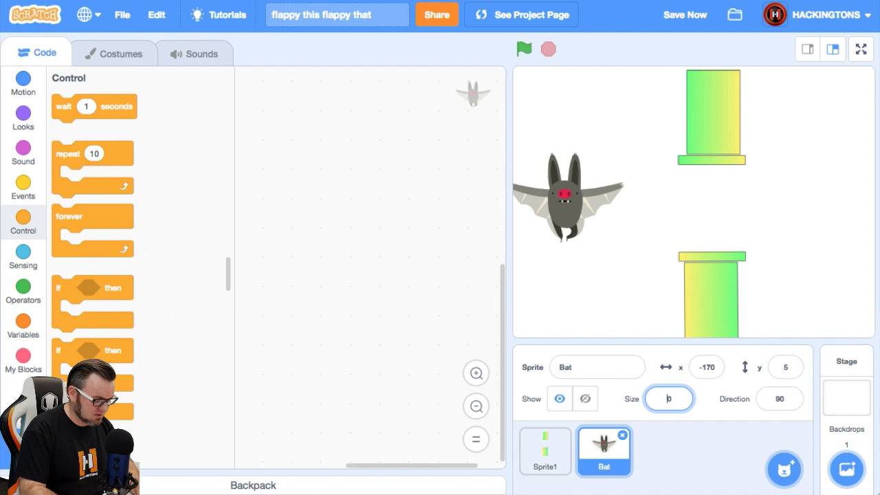
- Shrink the Bat sprite's size and move it toward the top left of the stage
type("60")
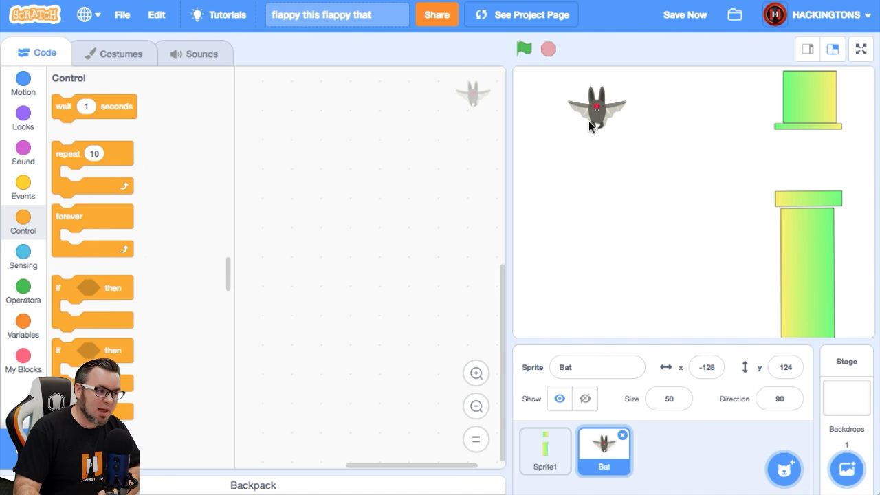
- Start the bat at x -145, y 116 under the green-flag trigger
left_click(22, 187)
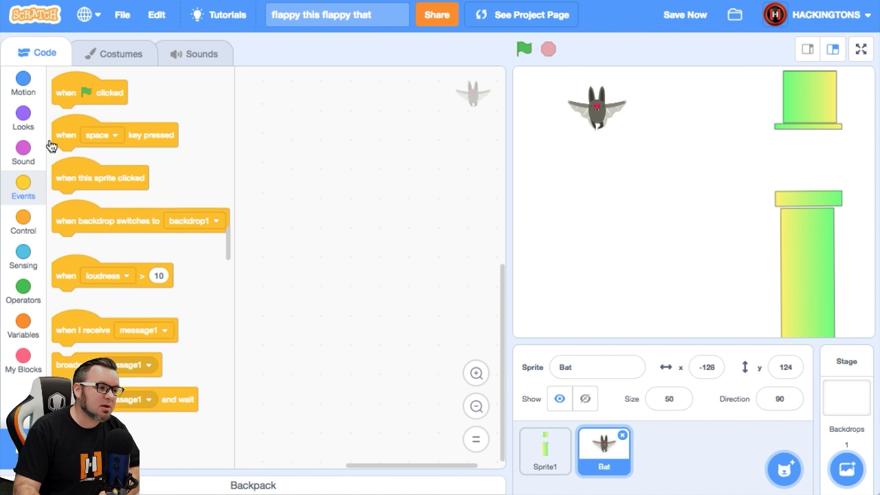
left_click_drag(90, 91, 300, 121)
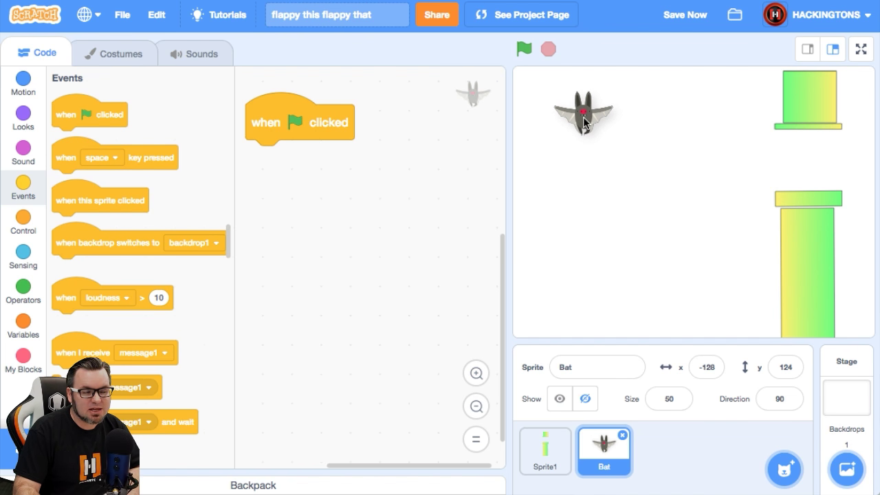
left_click(22, 82)
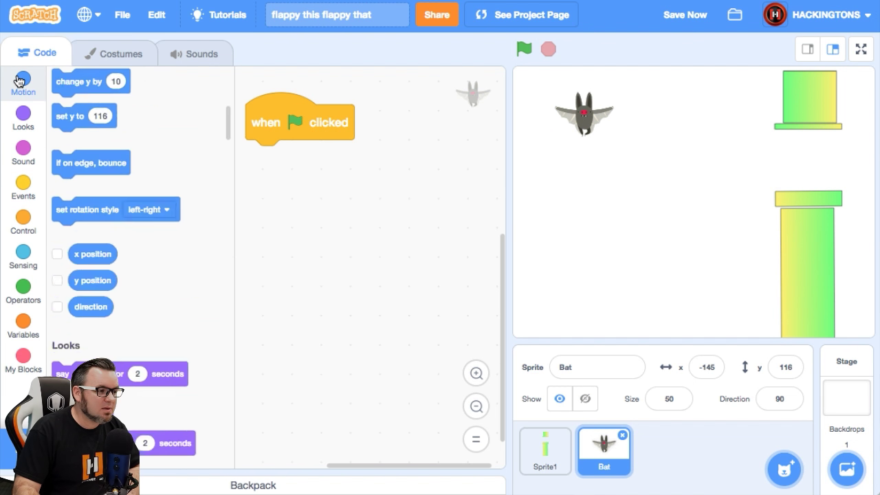
left_click(22, 83)
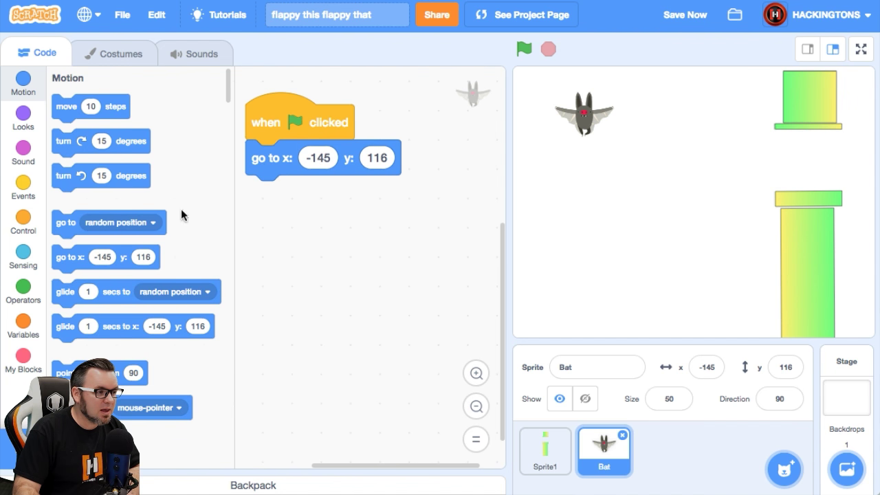
- Attach an empty forever loop after the starting-position block
left_click(22, 223)
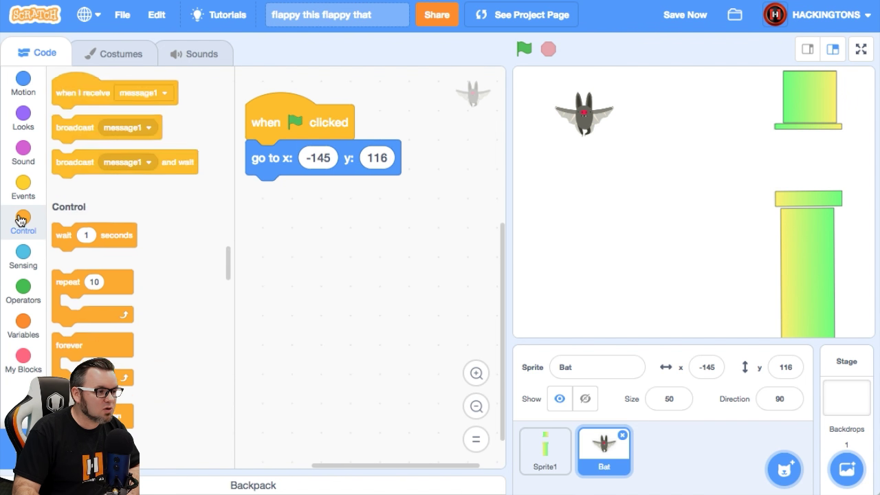
left_click_drag(92, 345, 344, 226)
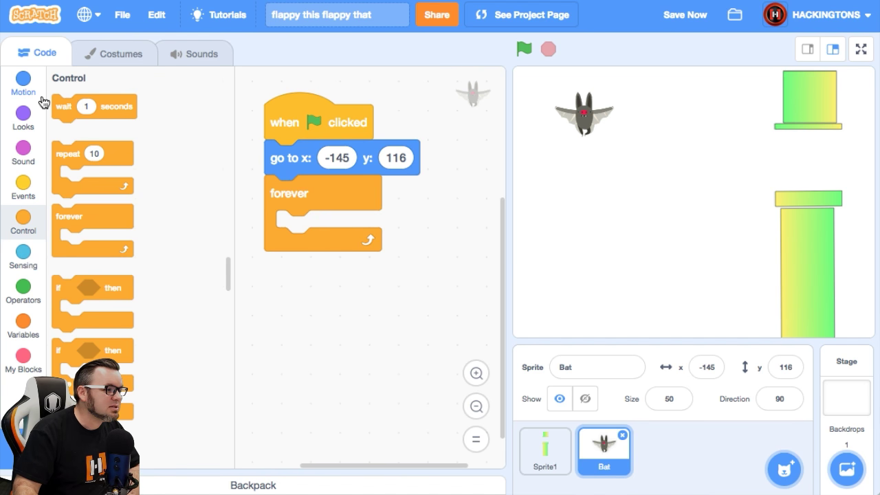
- Add a 'change y by' block inside the forever loop and test the fall
left_click(22, 78)
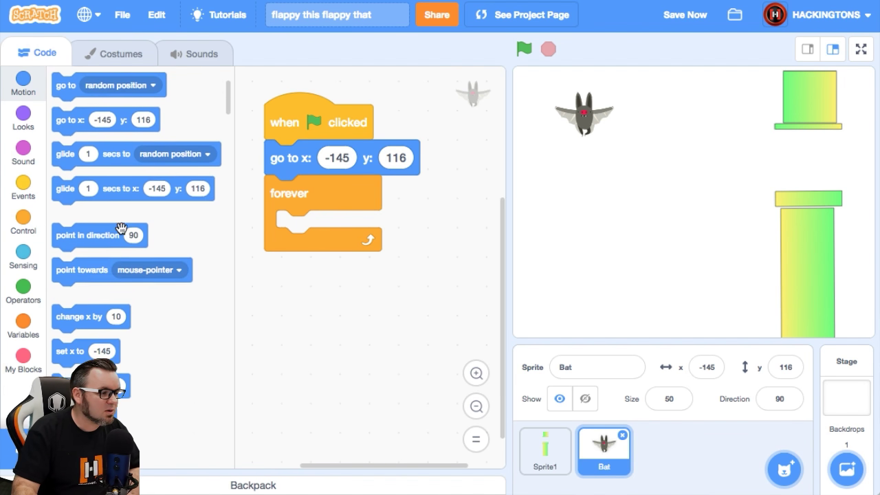
scroll("down", 3)
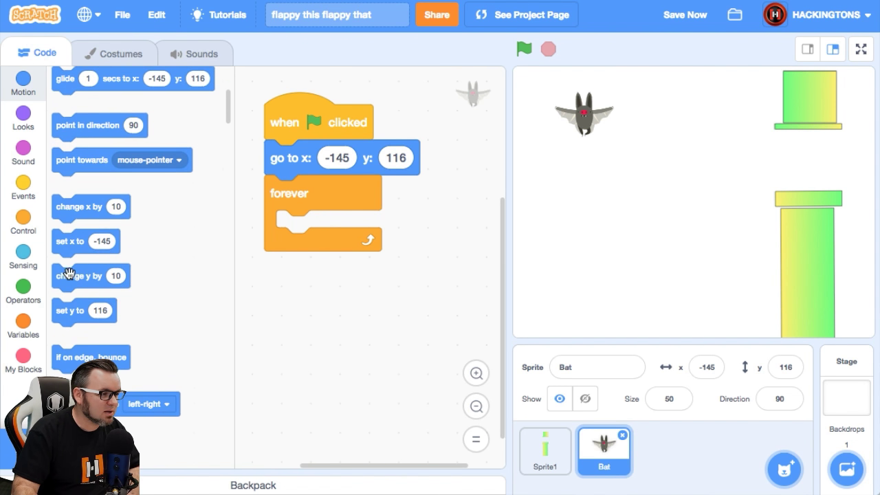
left_click_drag(69, 275, 323, 227)
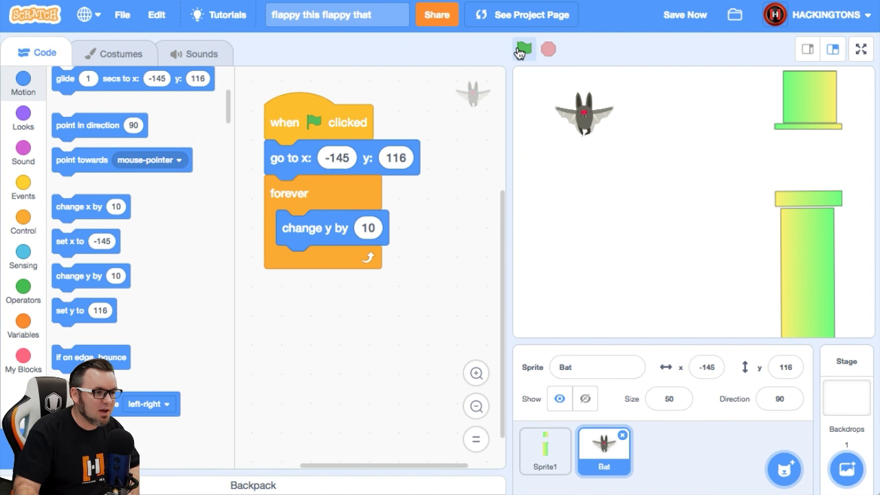
left_click(524, 50)
type("-10")
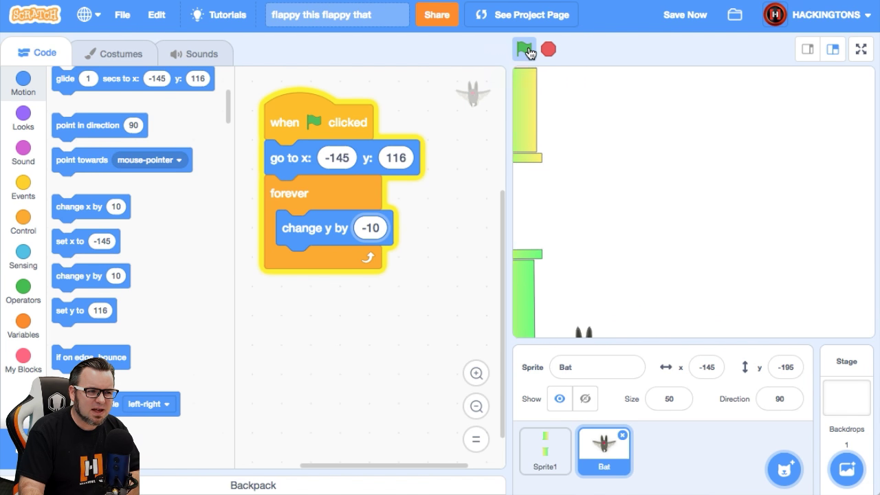
left_click(524, 49)
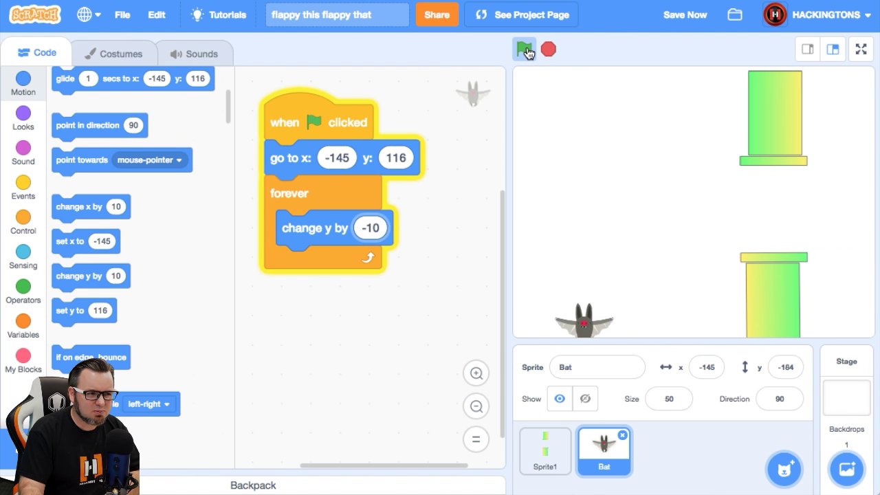
- Slow the fall to -5 per loop pass and test-run again
left_click(522, 49)
type("-5")
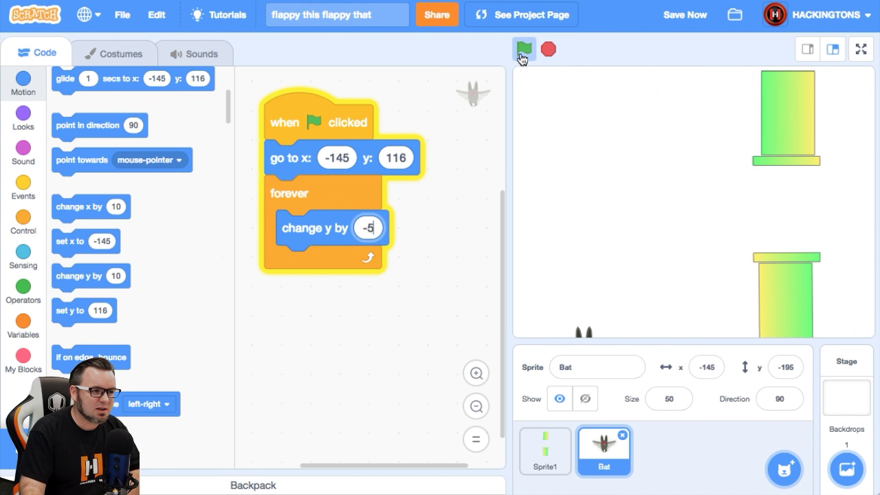
left_click(524, 49)
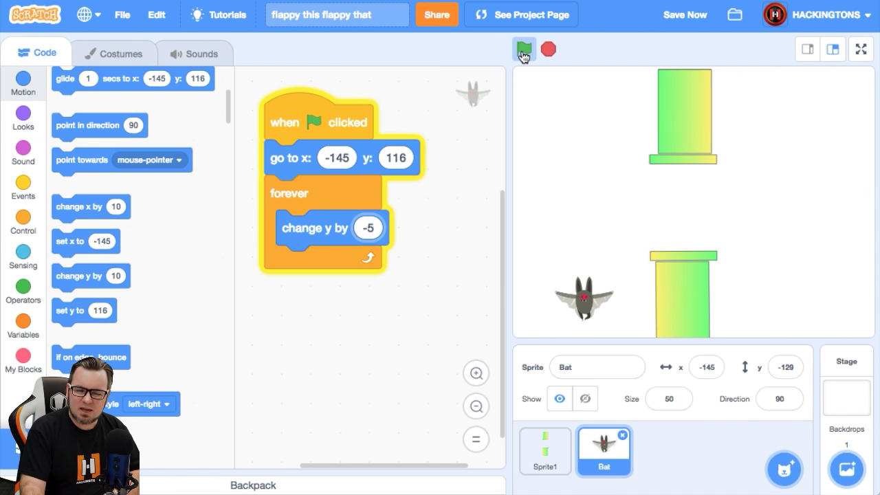
left_click(523, 50)
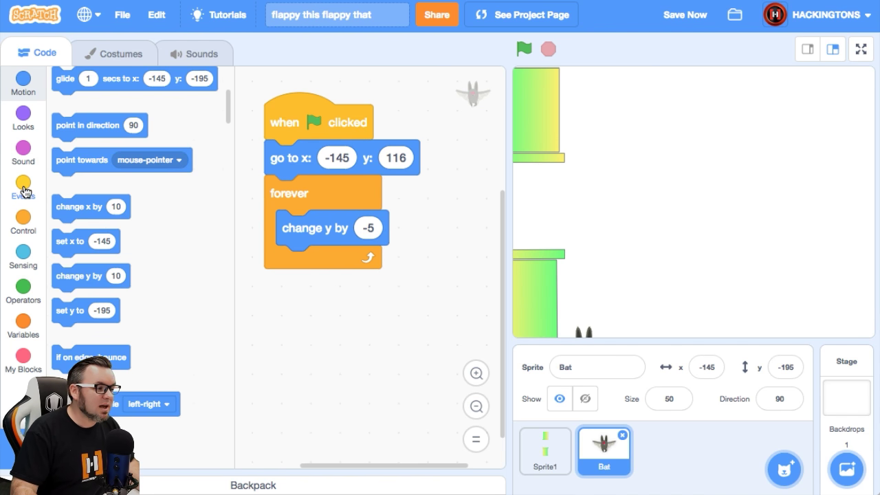
- Add a space-key script that raises the bat's y by 10
left_click(22, 186)
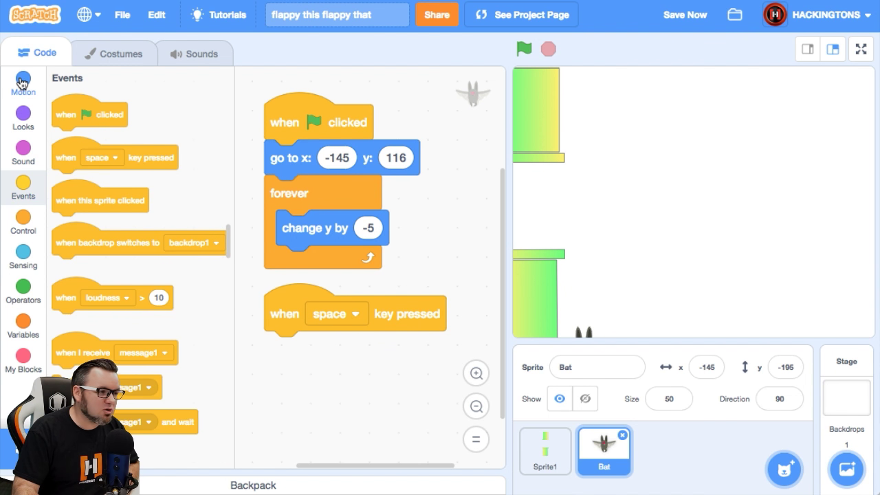
left_click(22, 82)
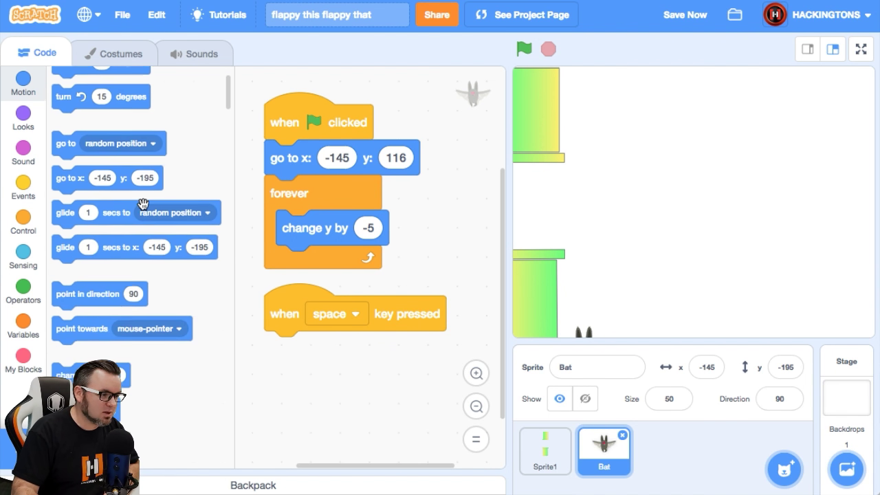
scroll("down", 3)
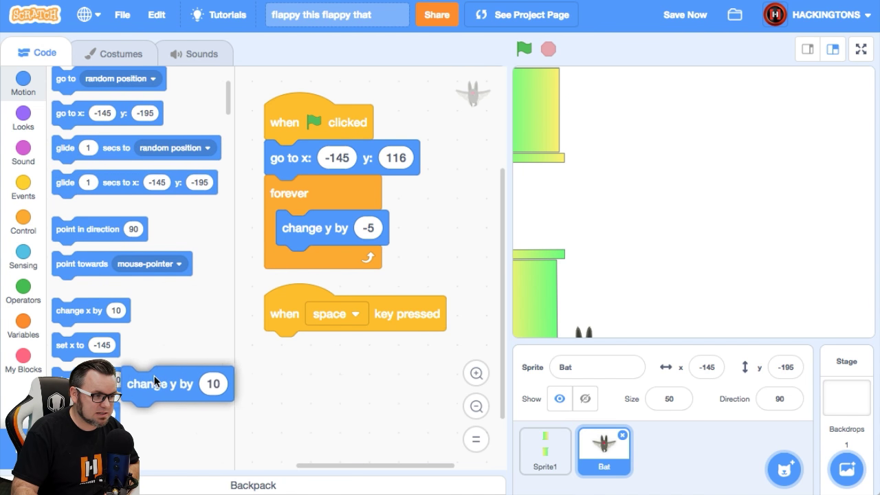
left_click_drag(177, 384, 303, 350)
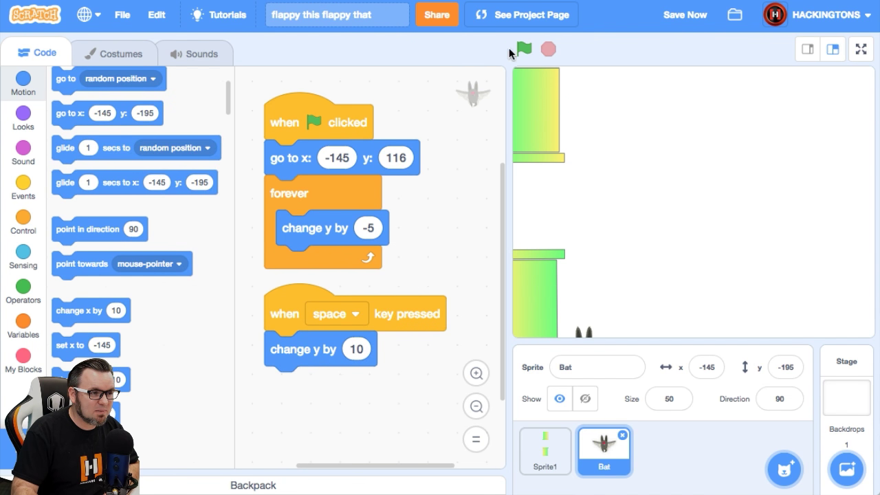
- Run the game with the green flag to try flapping, then stop it
left_click(525, 49)
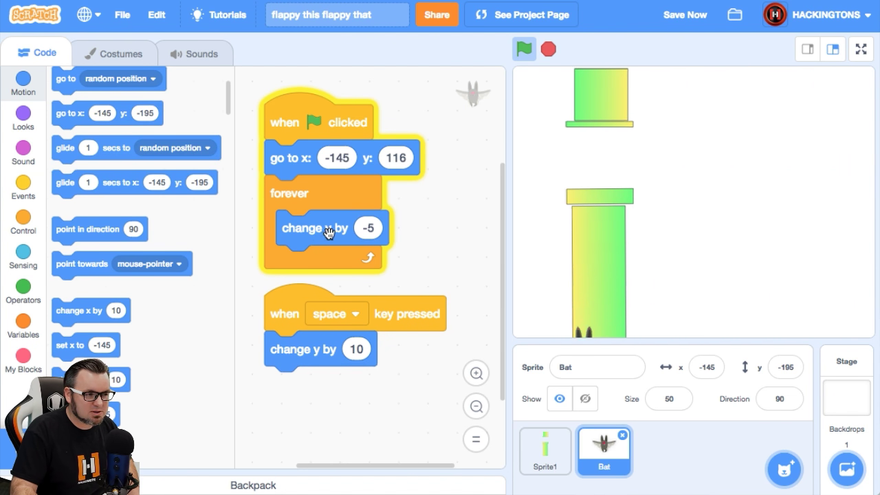
left_click(523, 50)
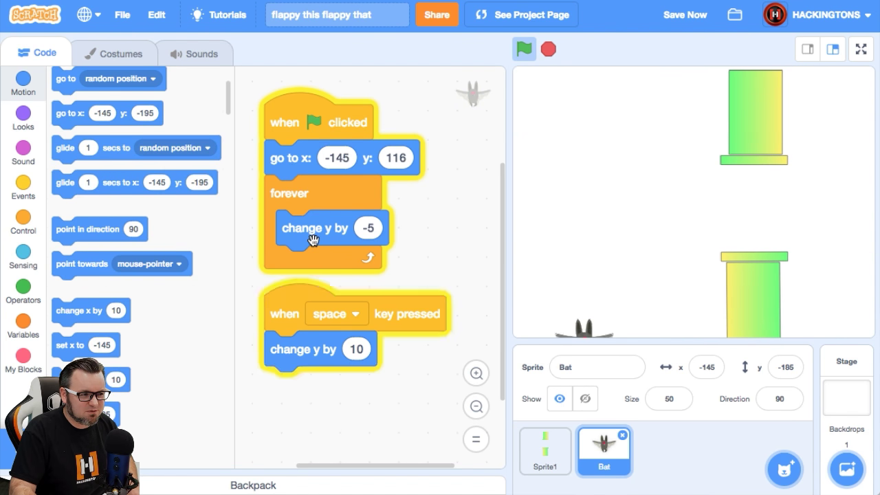
left_click(547, 50)
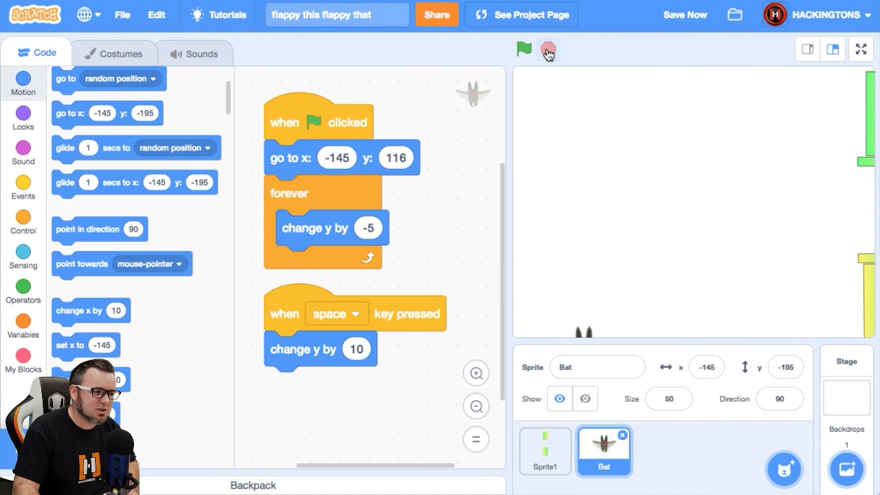
- Wrap the 10-step rise in a repeat-10 loop and test the smoother flap
left_click(22, 221)
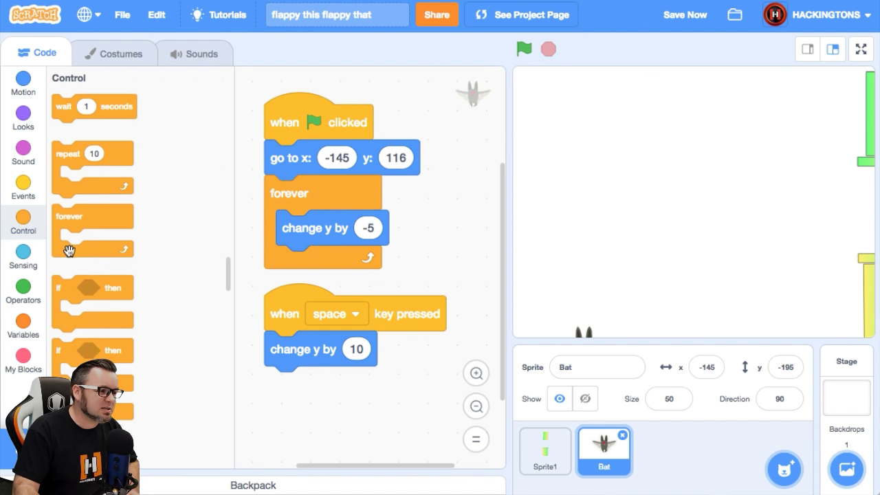
mouse_move(66, 153)
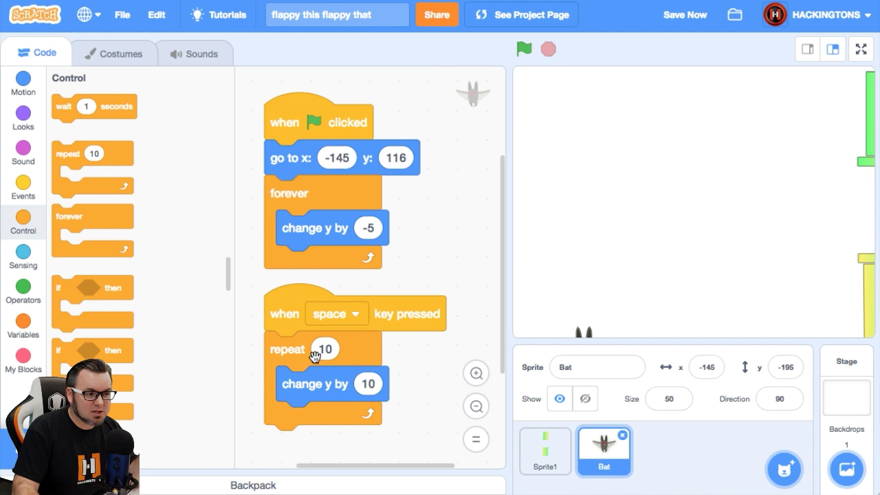
mouse_move(366, 387)
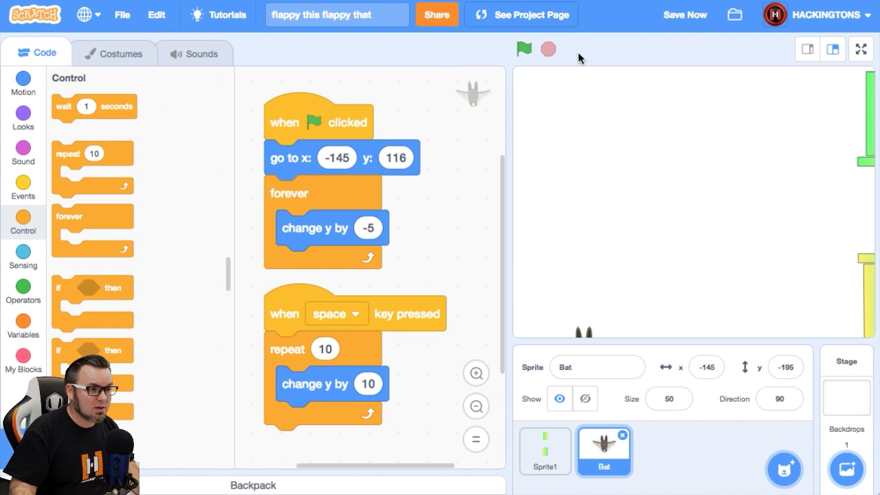
left_click(523, 50)
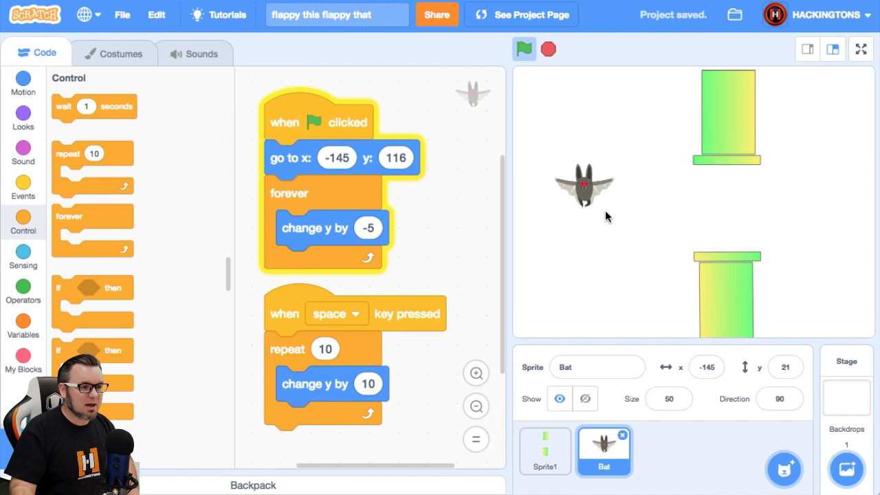
left_click(522, 50)
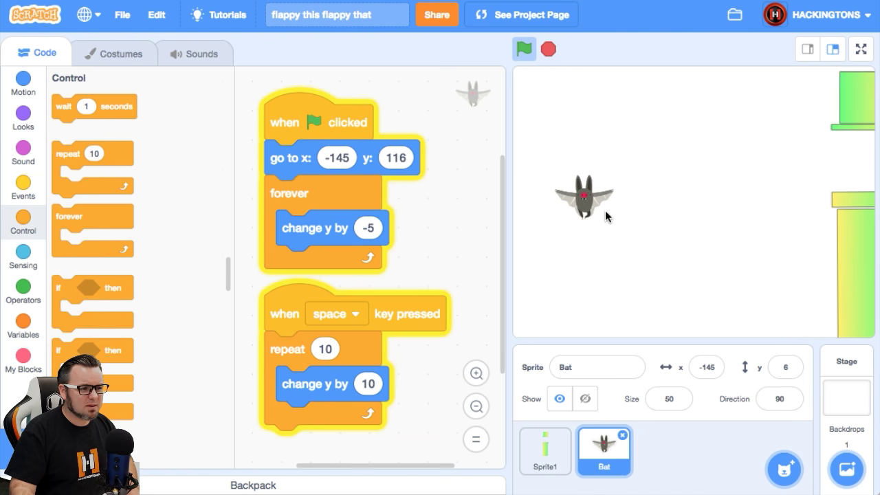
left_click(524, 49)
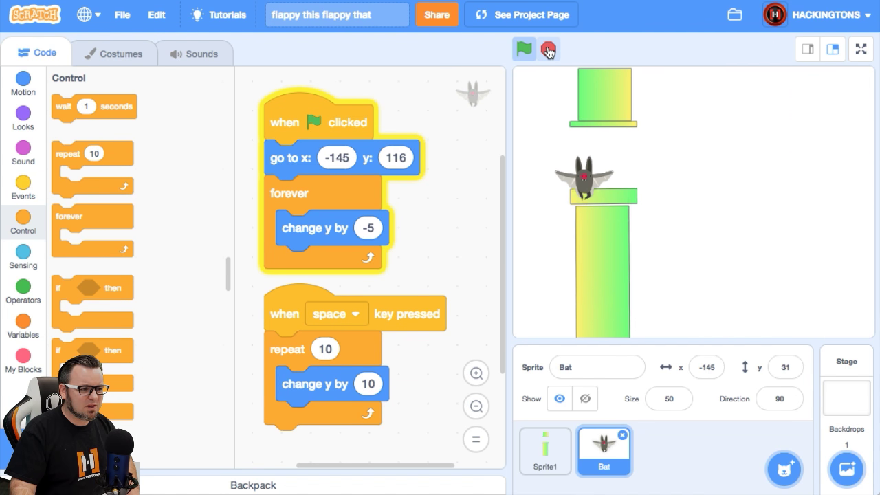
left_click(524, 49)
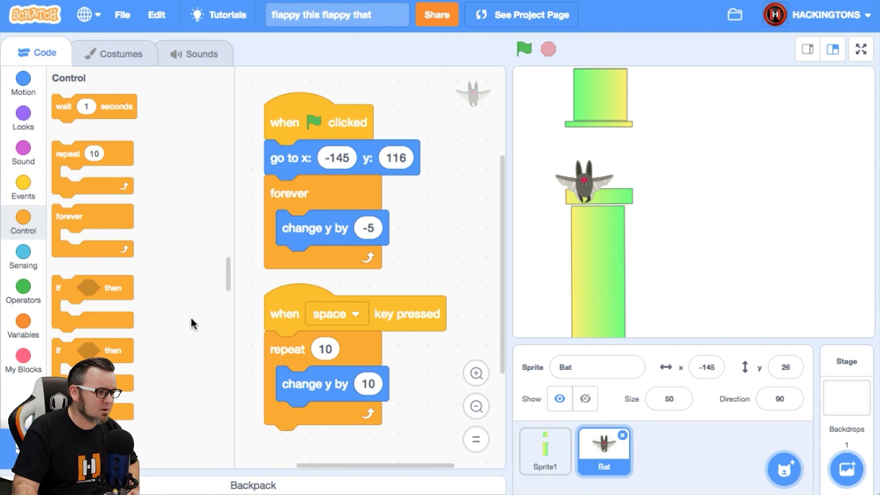
- Browse the Looks blocks, then switch to the bat's Costumes editor
left_click(22, 117)
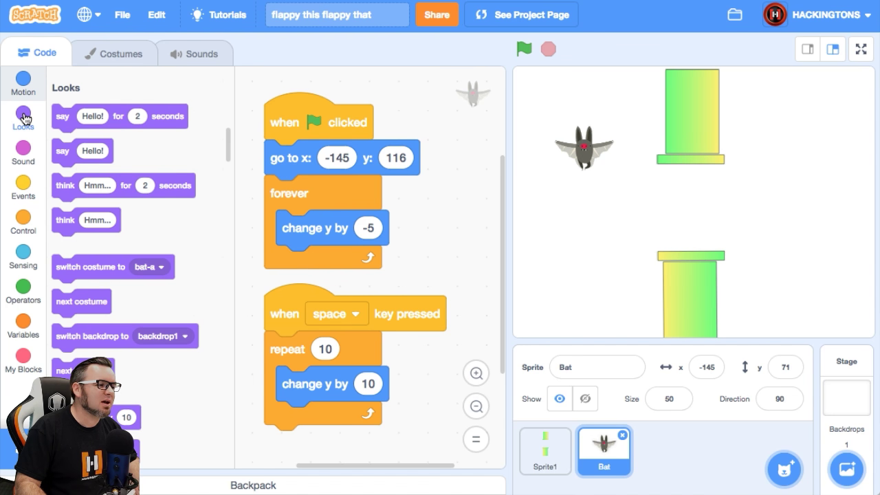
scroll("down", 3)
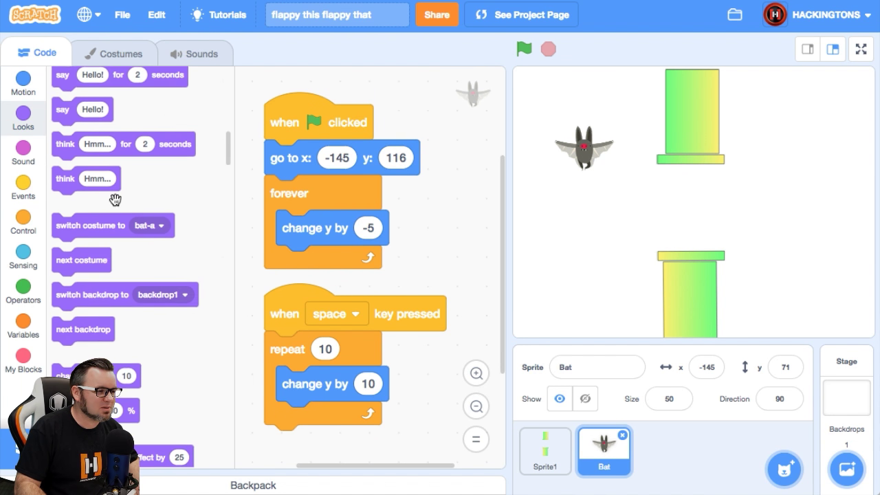
scroll("down", 3)
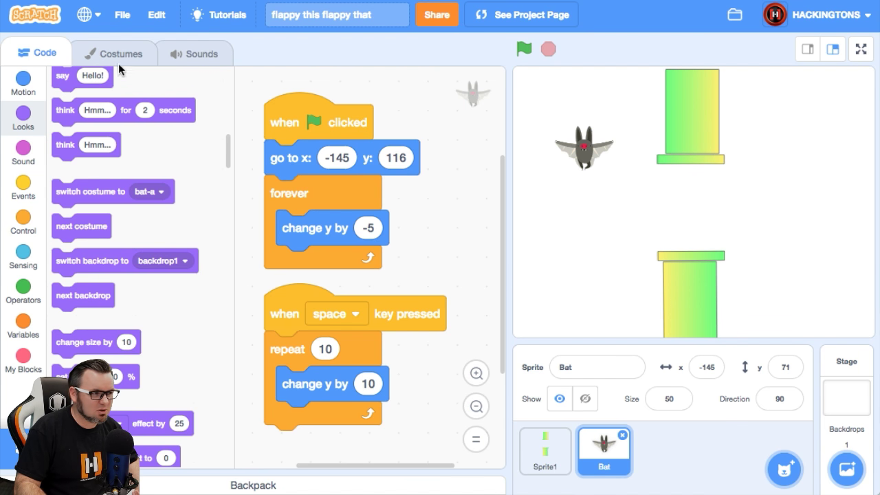
left_click(113, 52)
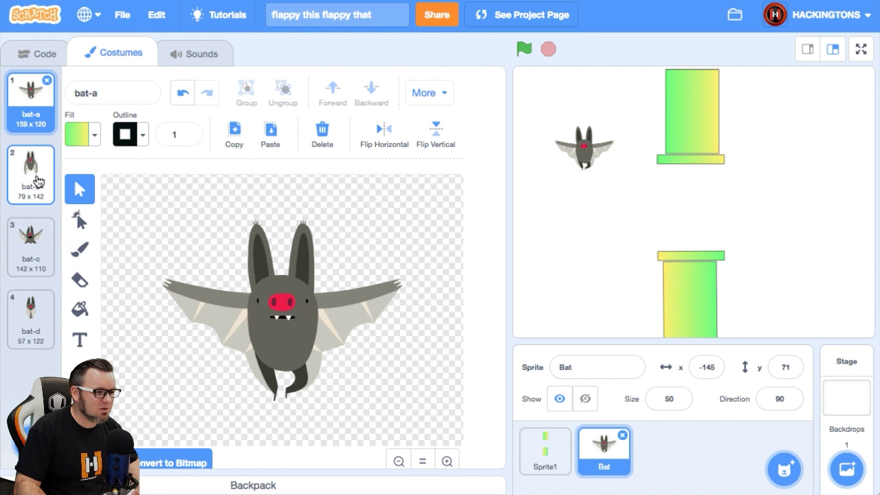
- Compare costumes bat-a and bat-b and leave bat-b selected
left_click(30, 319)
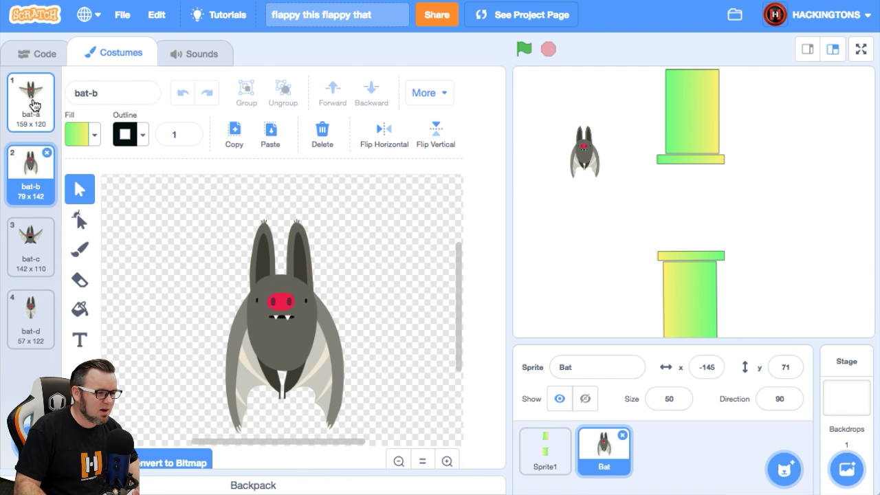
left_click(31, 102)
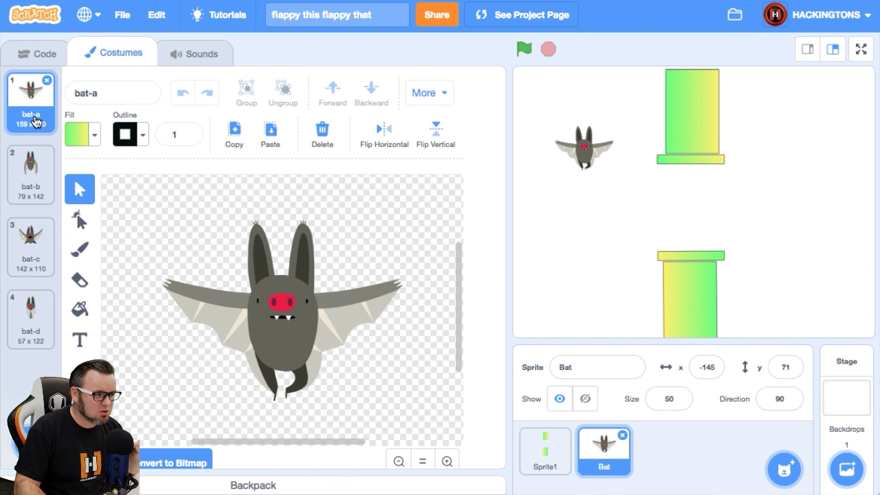
left_click(30, 173)
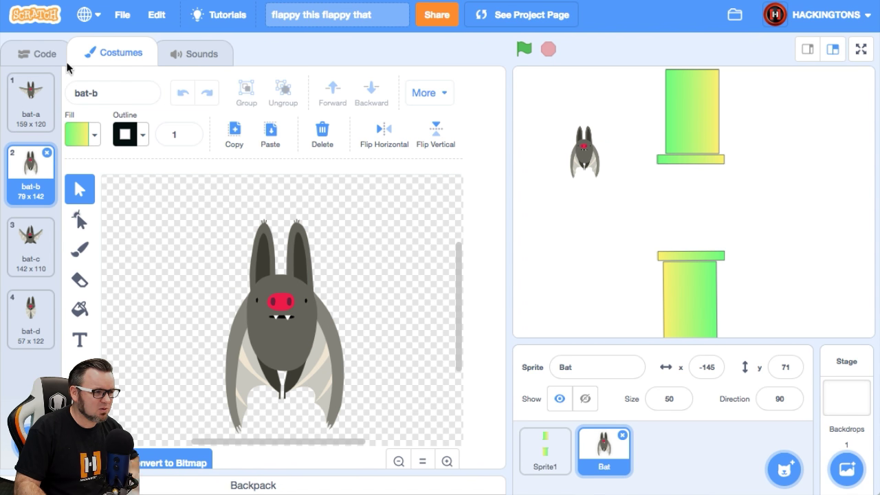
- Add a costume switch set to bat-b after the rising loop and test it
left_click(36, 52)
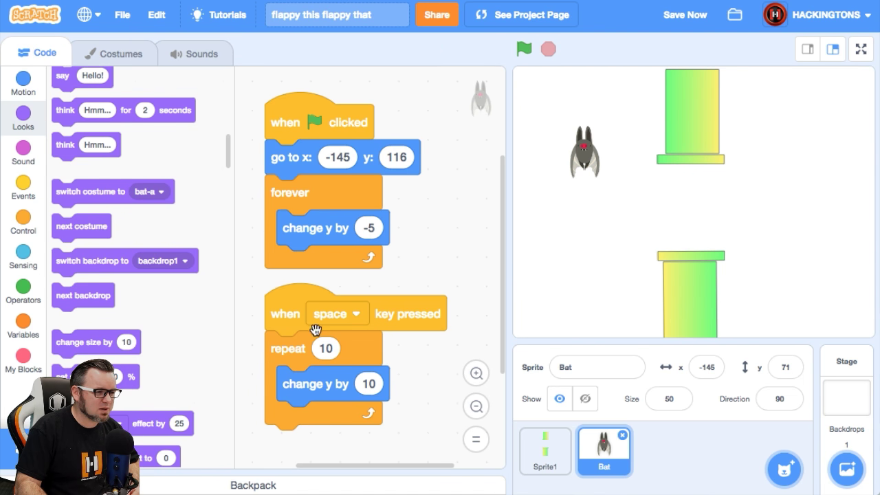
mouse_move(92, 190)
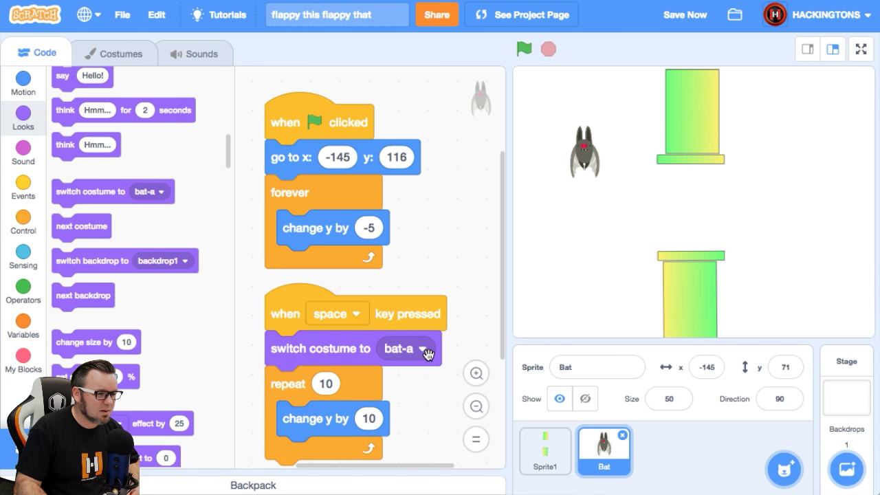
scroll("down", 3)
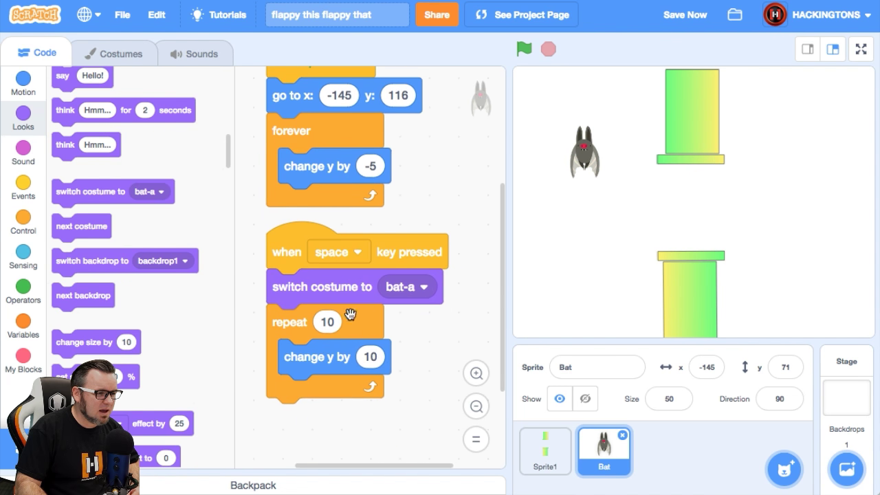
mouse_move(115, 194)
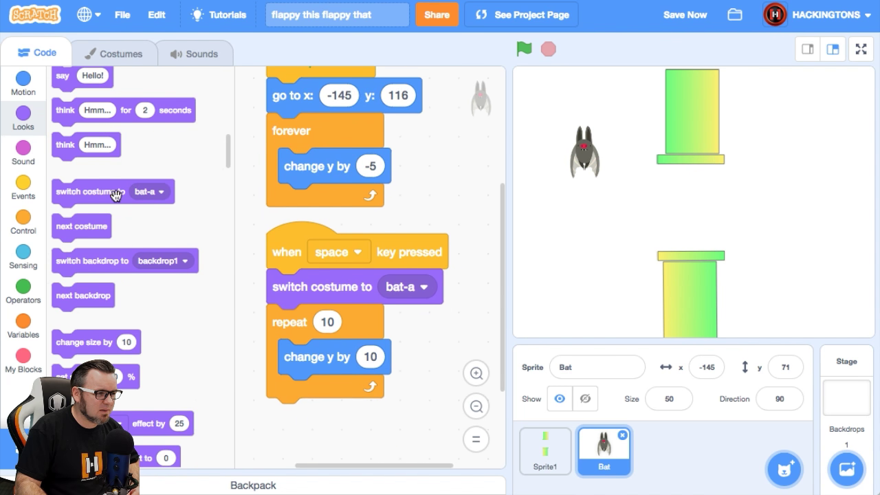
left_click_drag(112, 193, 355, 415)
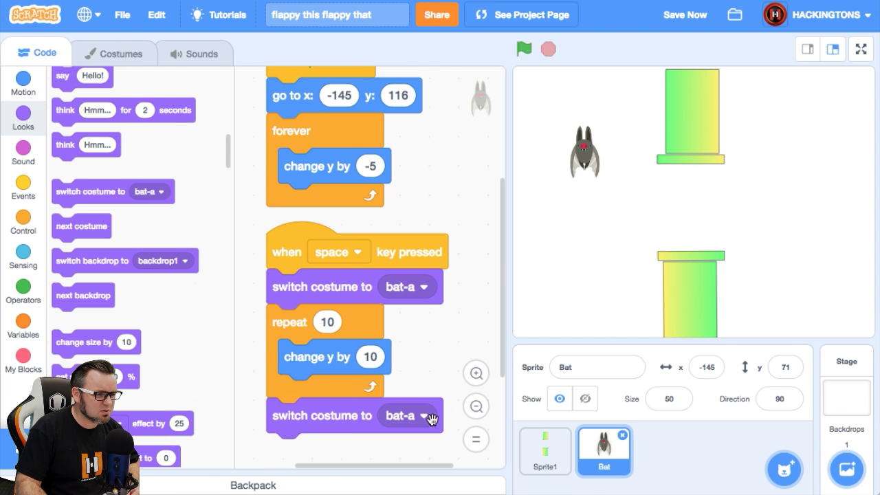
left_click(401, 416)
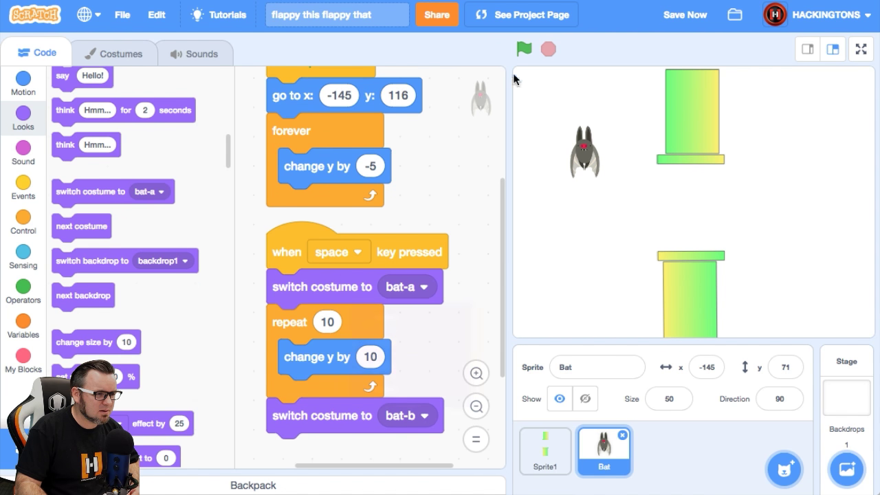
left_click(522, 49)
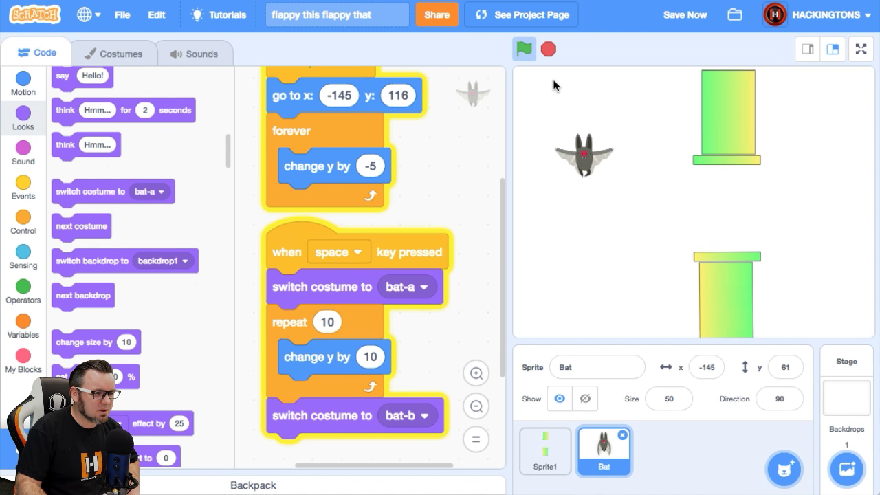
left_click(523, 50)
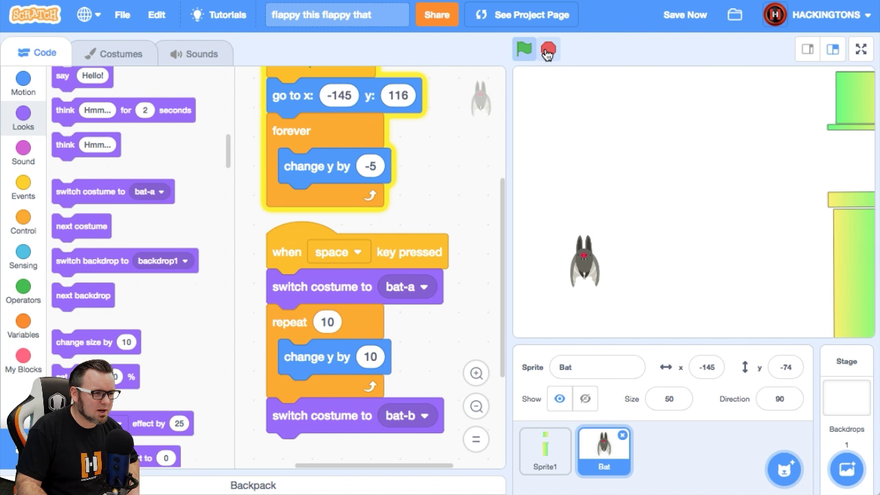
- Make the first switch bat-b and the final one bat-a, then test-run the flapping
left_click(406, 288)
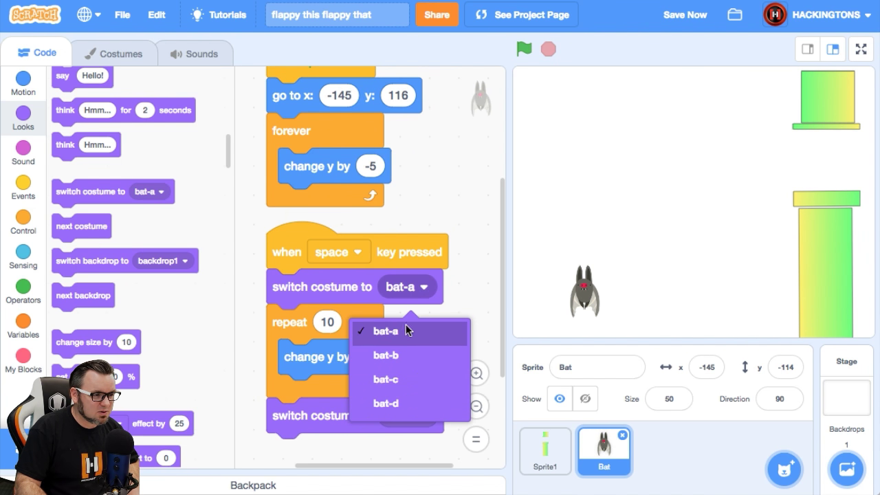
left_click(385, 355)
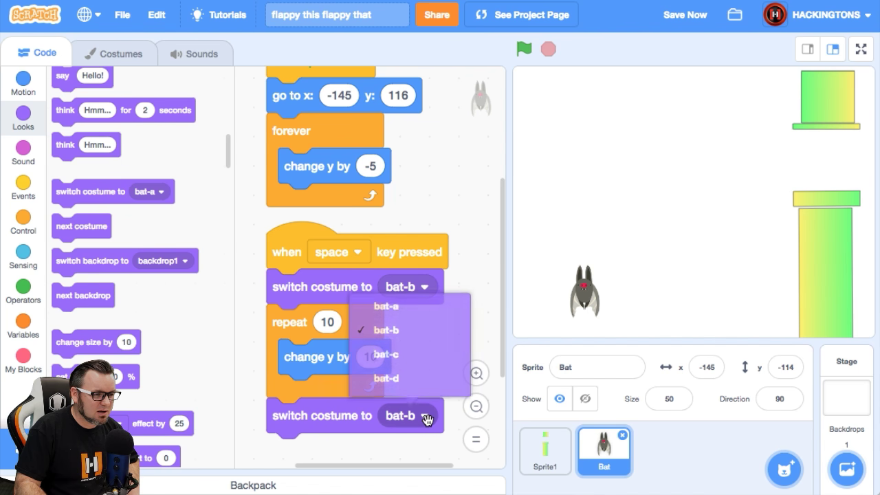
left_click(385, 305)
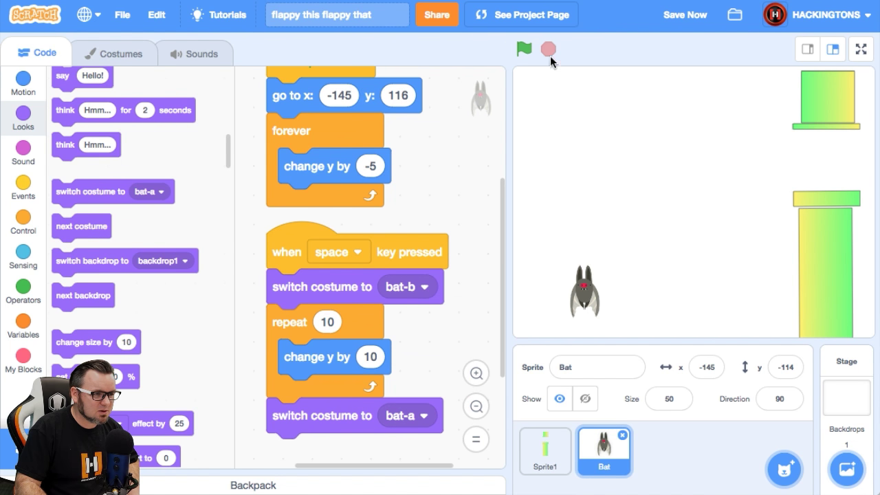
left_click(523, 49)
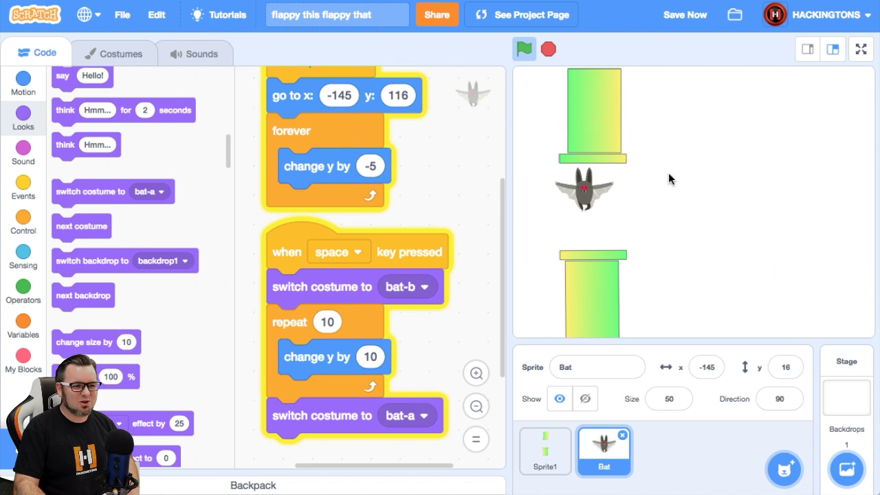
left_click(523, 49)
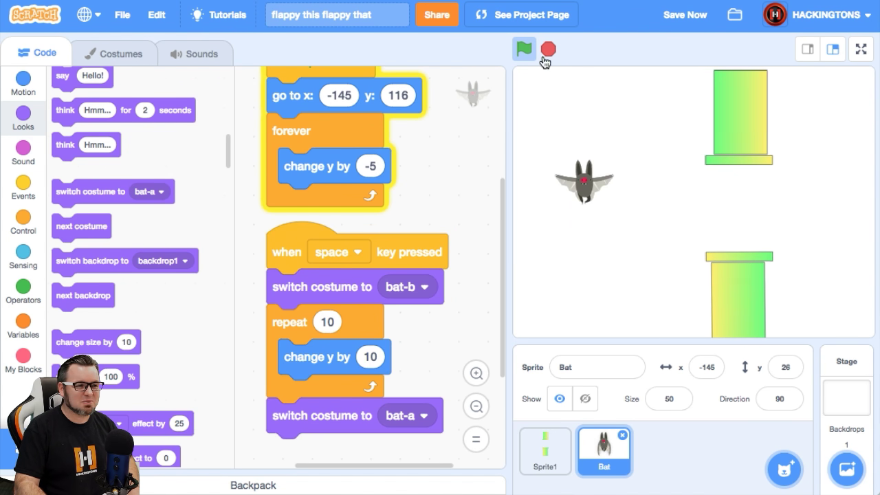
left_click(522, 50)
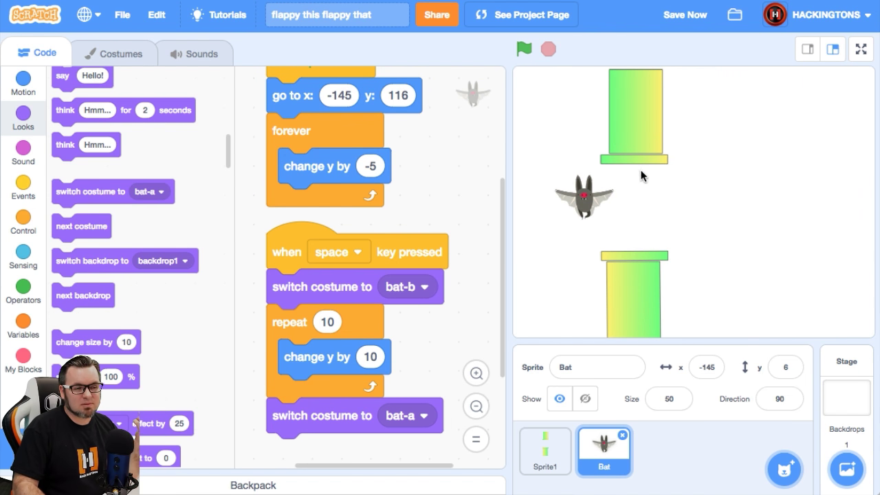
mouse_move(636, 123)
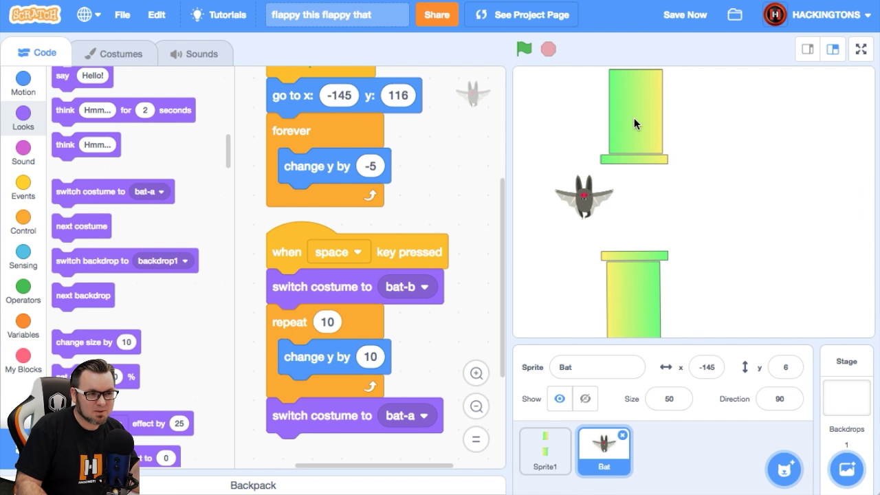
mouse_move(649, 137)
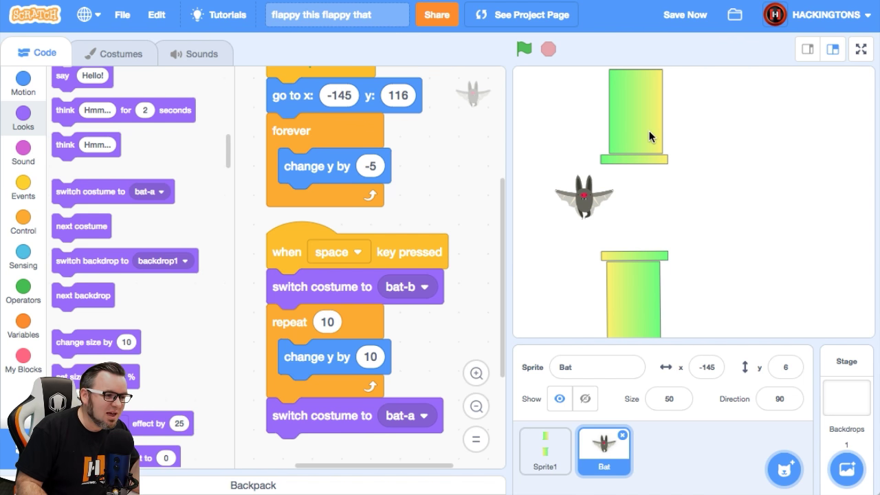
mouse_move(465, 326)
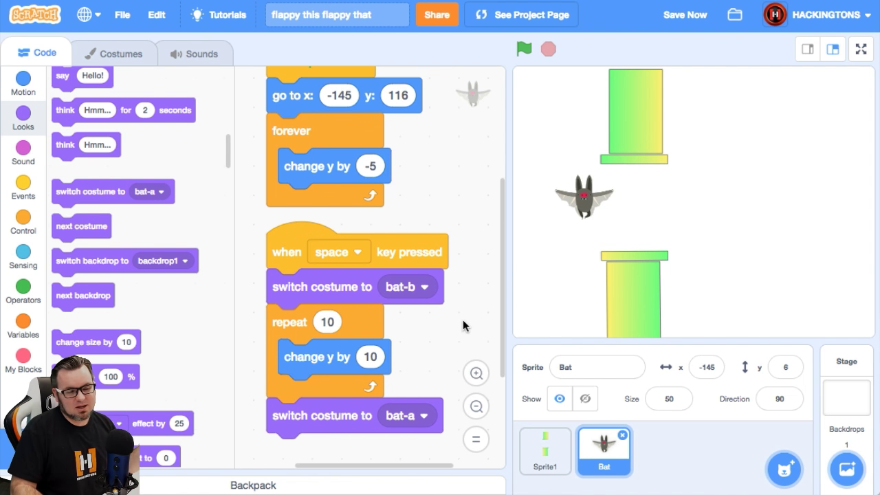
scroll("down", 3)
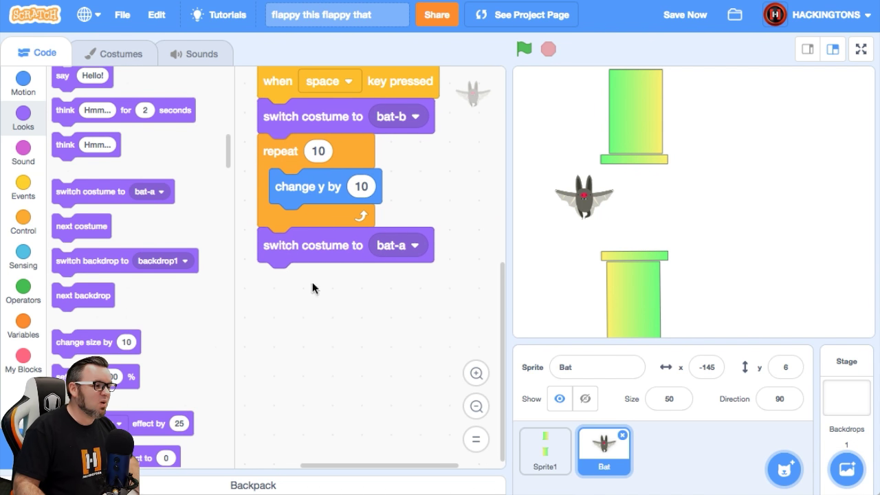
- Place a loose wait-until block in the bat's workspace and shrink the stage
left_click(22, 221)
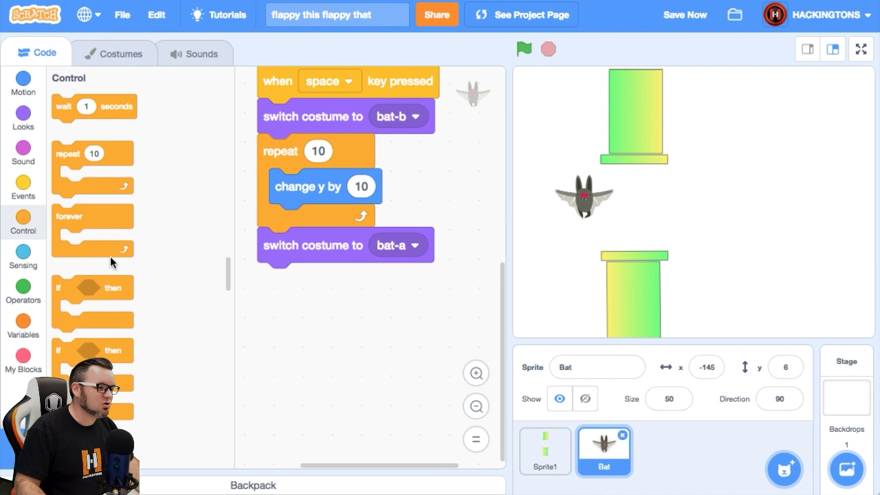
left_click_drag(72, 213, 268, 328)
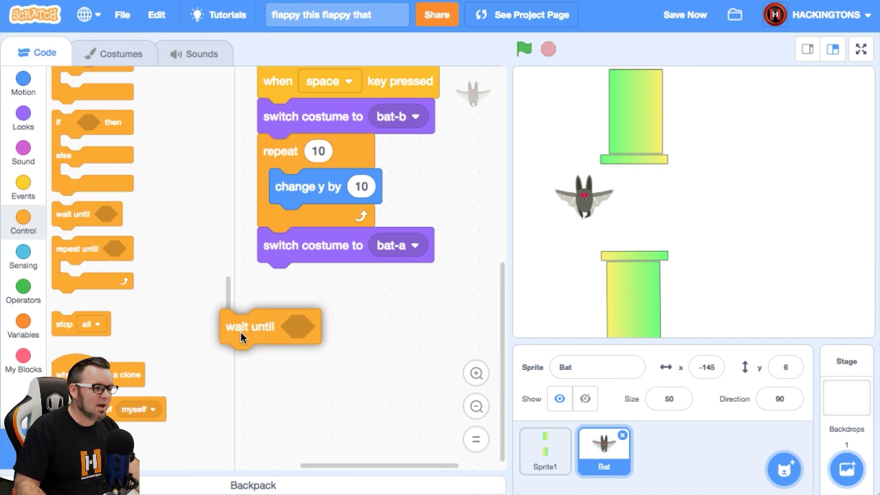
left_click_drag(268, 328, 322, 335)
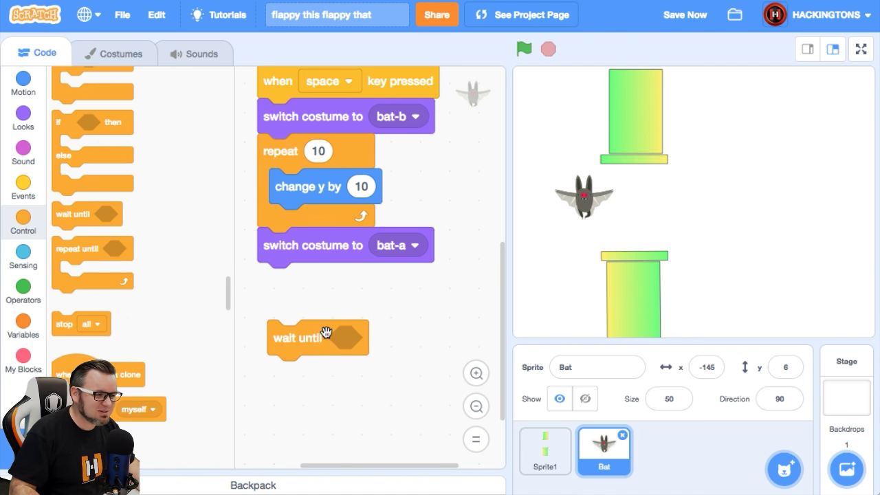
left_click(317, 339)
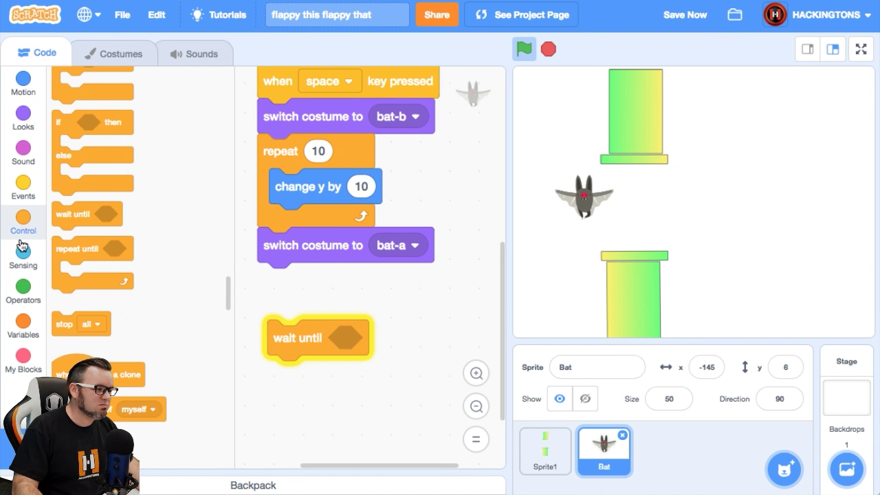
left_click(22, 259)
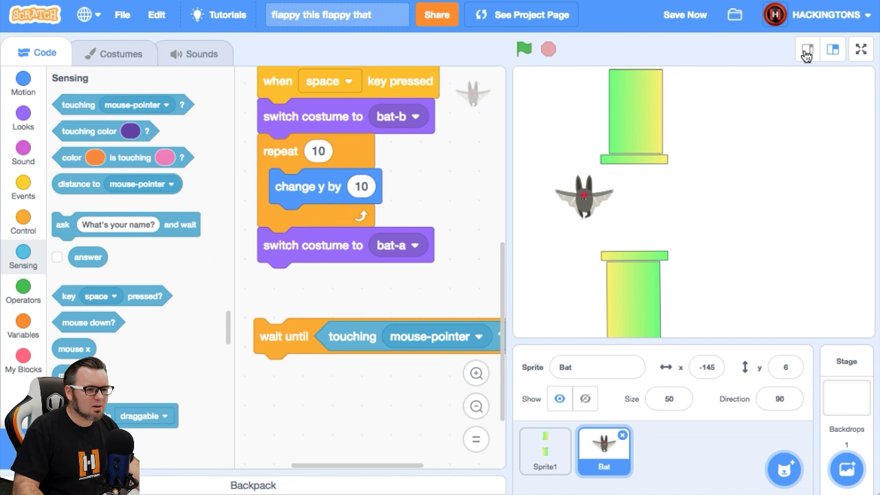
left_click(832, 49)
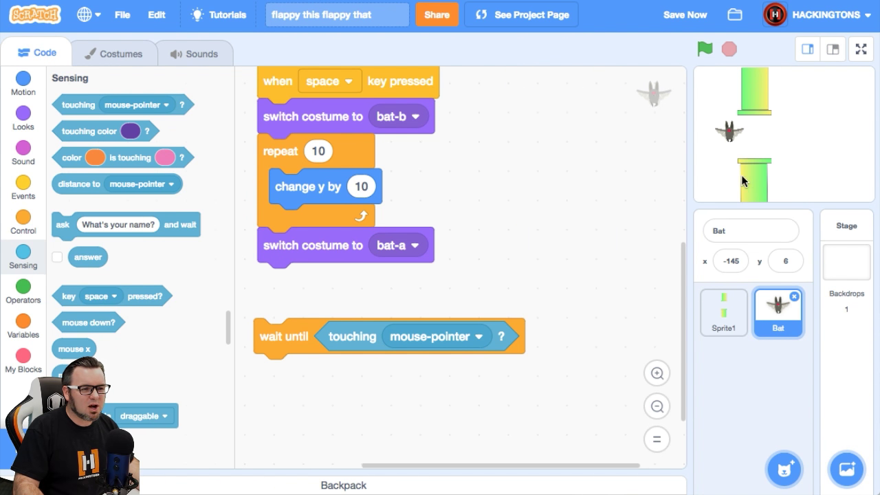
mouse_move(743, 190)
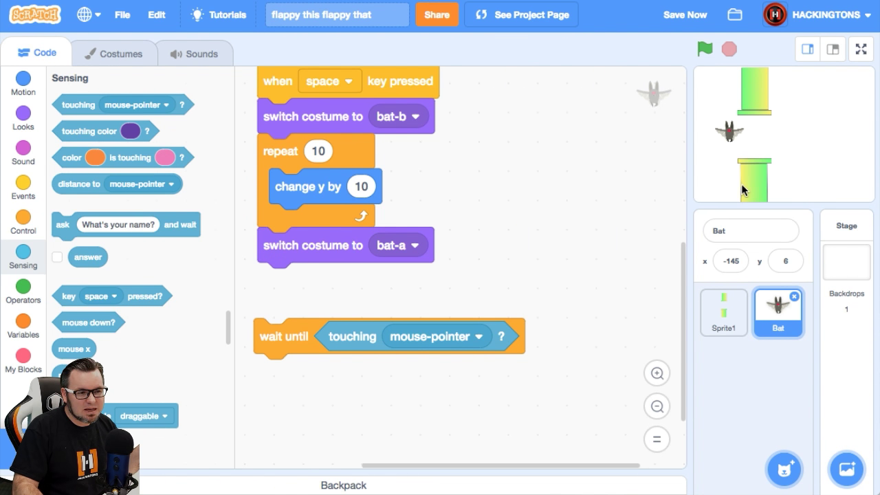
- Glance at the pipe sprite's code, then set the wait to 'touching Sprite1'
left_click(724, 314)
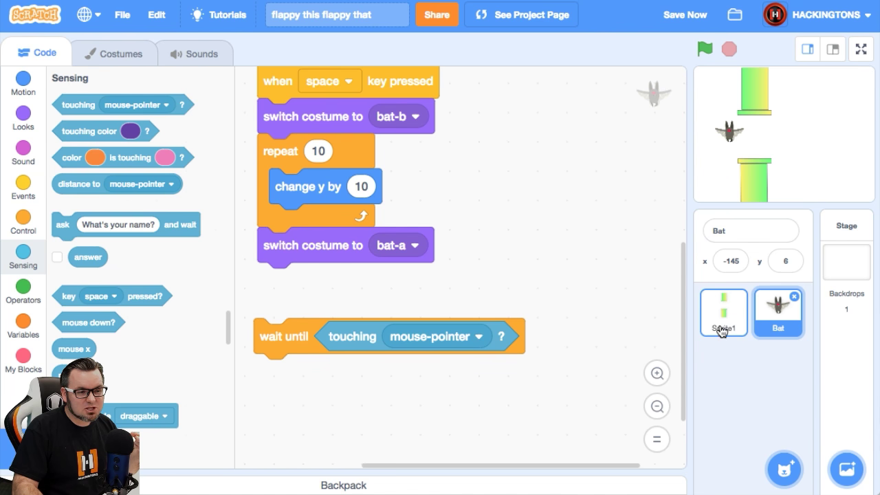
left_click(724, 313)
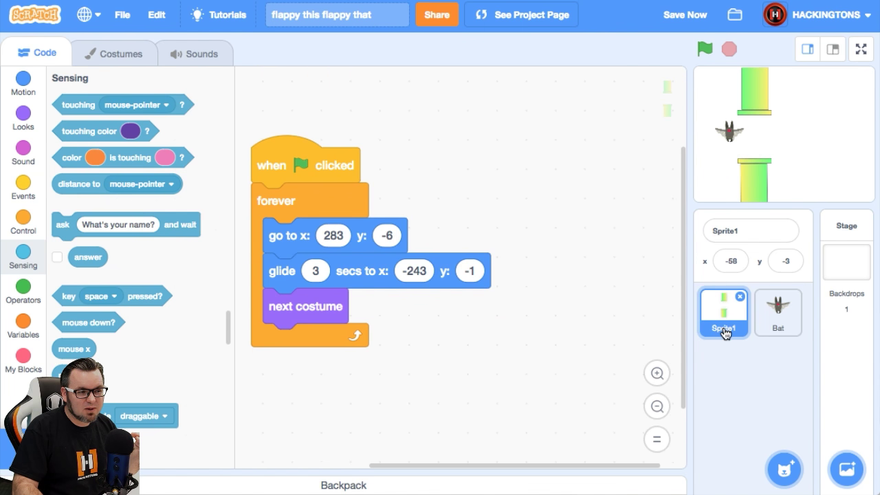
left_click(779, 314)
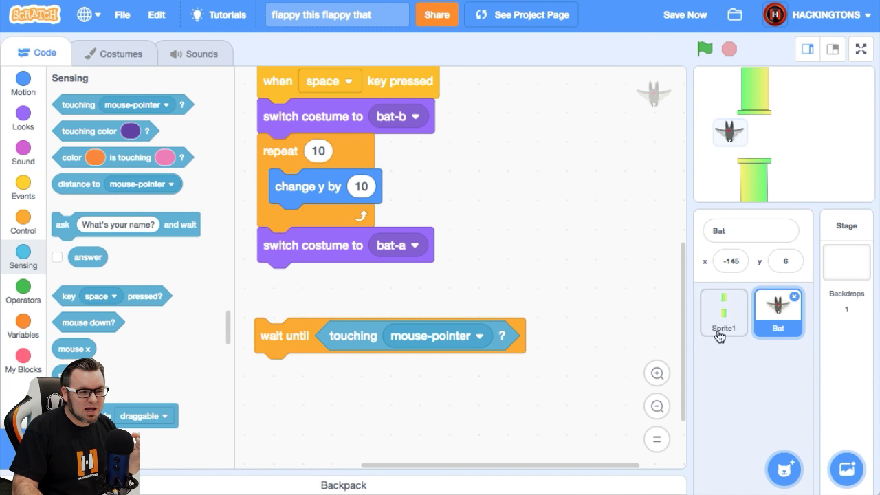
left_click(438, 336)
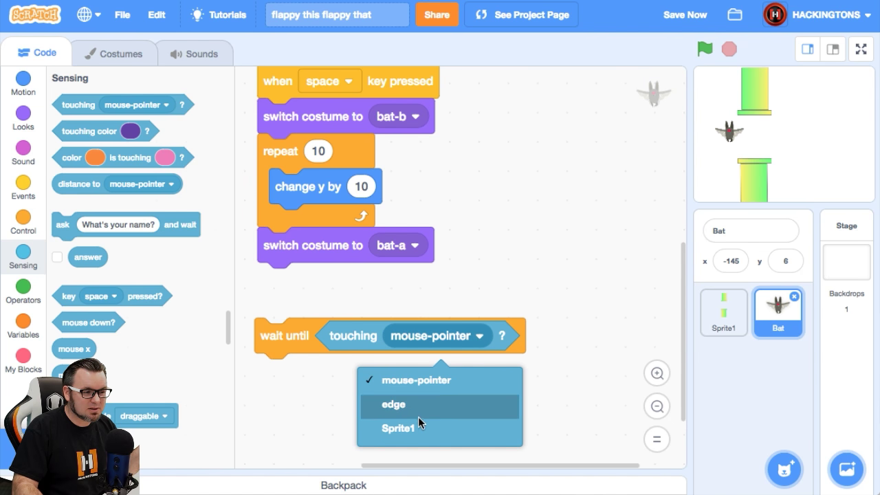
left_click(397, 428)
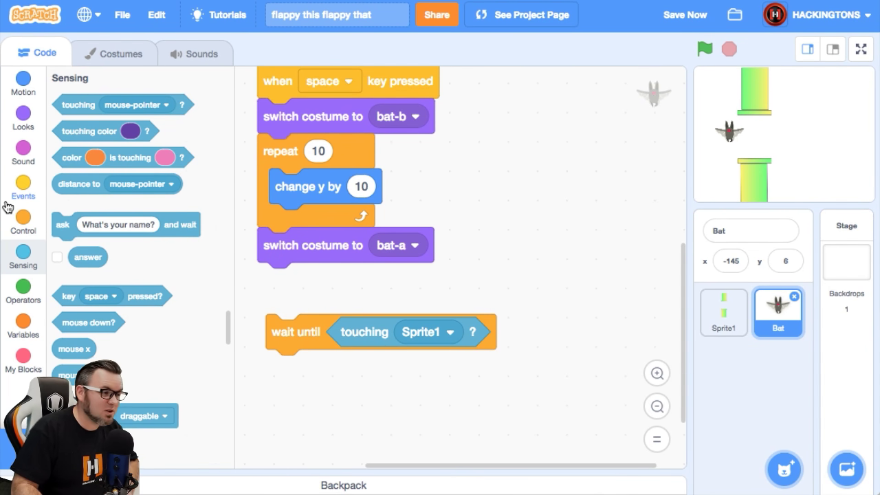
- Attach 'stop all' under the wait, move it beside the flag script, ready for a green-flag hat
left_click(23, 221)
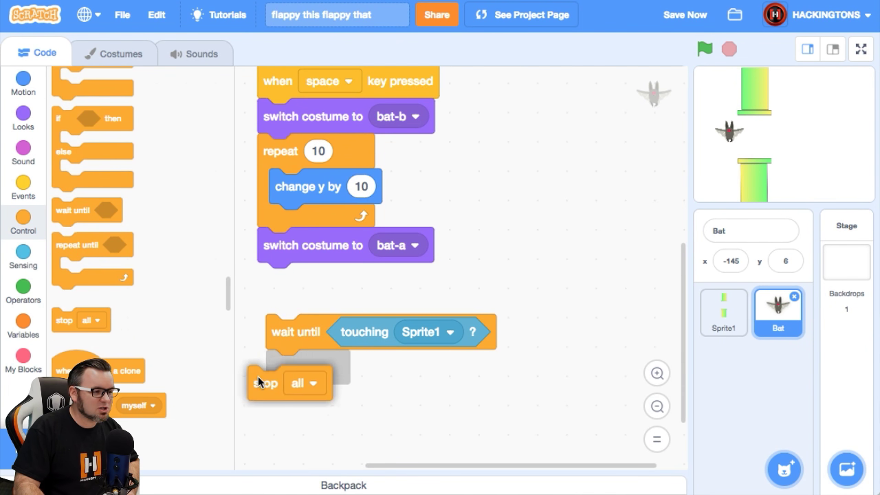
left_click_drag(264, 382, 280, 371)
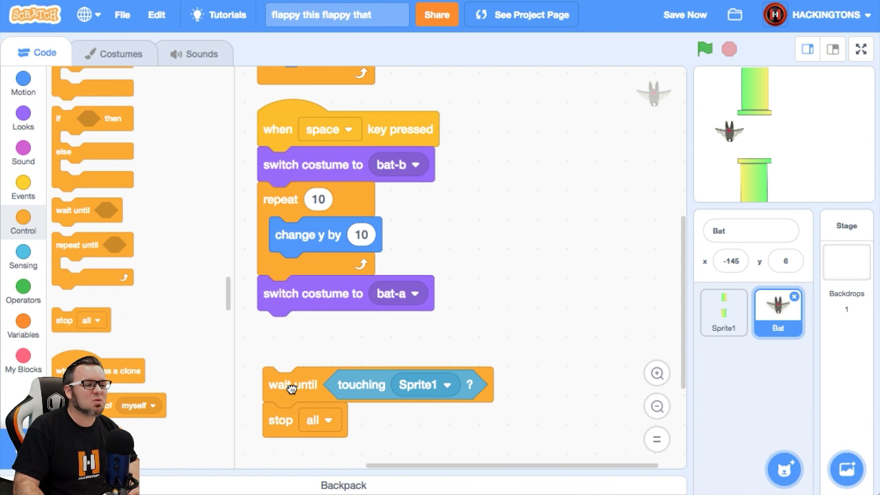
left_click_drag(292, 385, 394, 352)
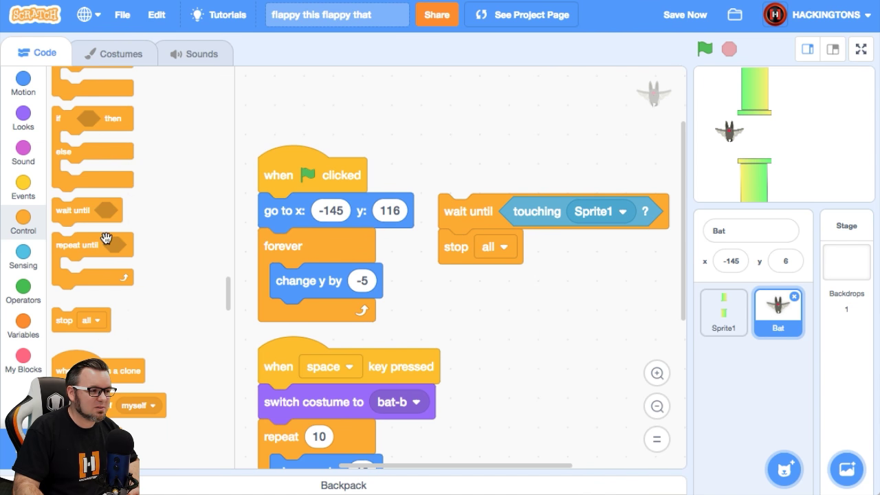
left_click(22, 190)
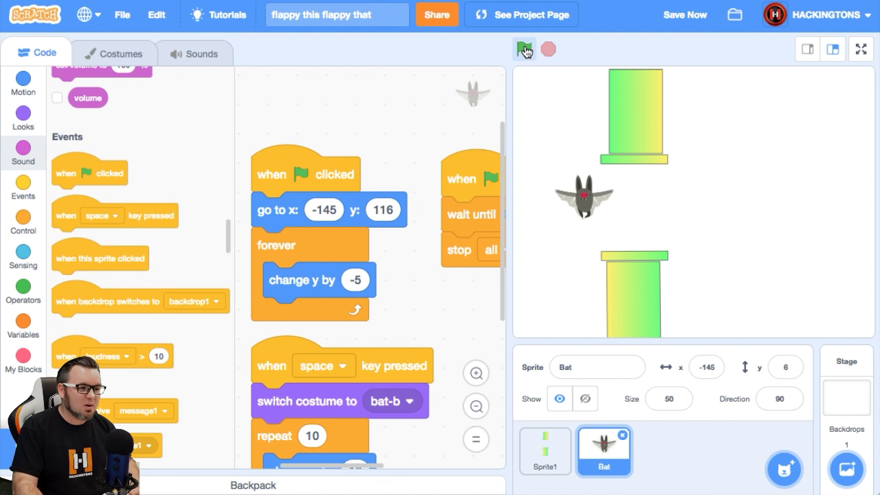
- Run the game to see it halt on collision, then select Sprite1's code
left_click(524, 49)
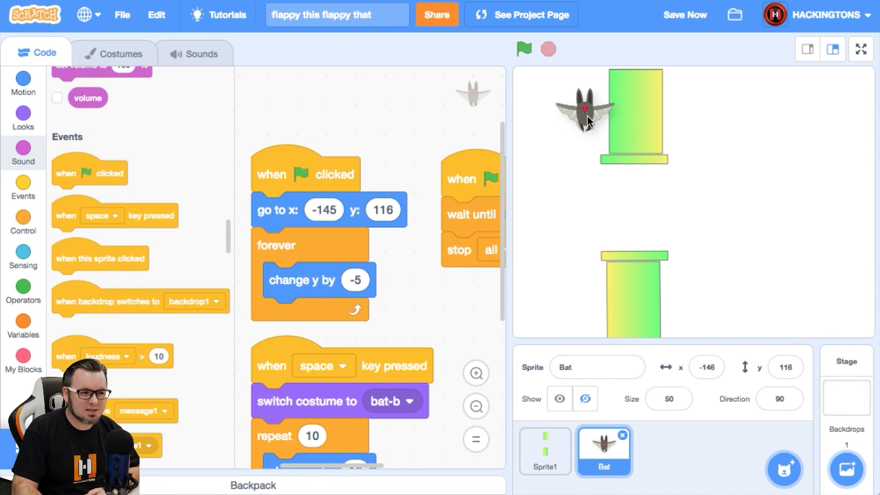
left_click(524, 50)
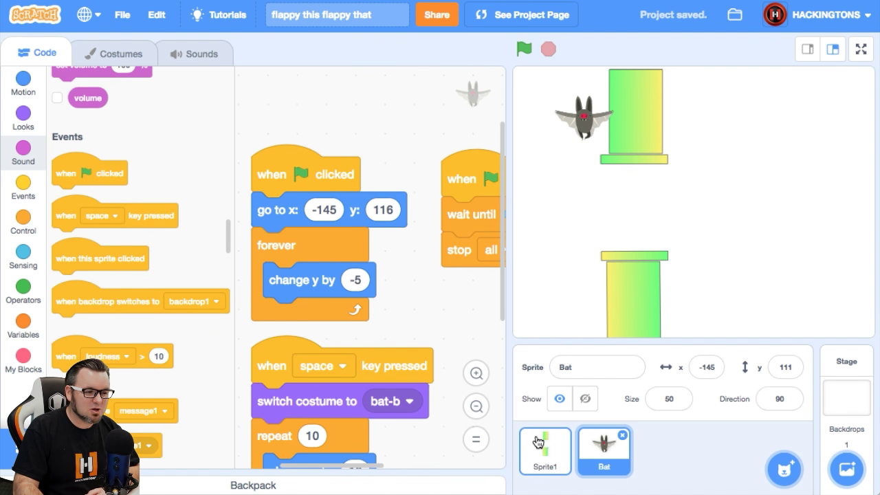
left_click(544, 451)
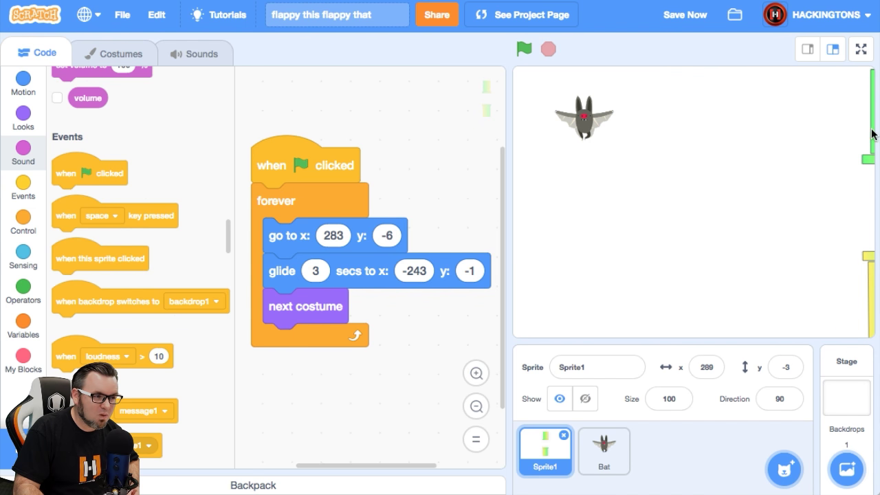
- Insert 'go to x: 289 y: -3' between the pipe's flag hat and forever loop
left_click(22, 82)
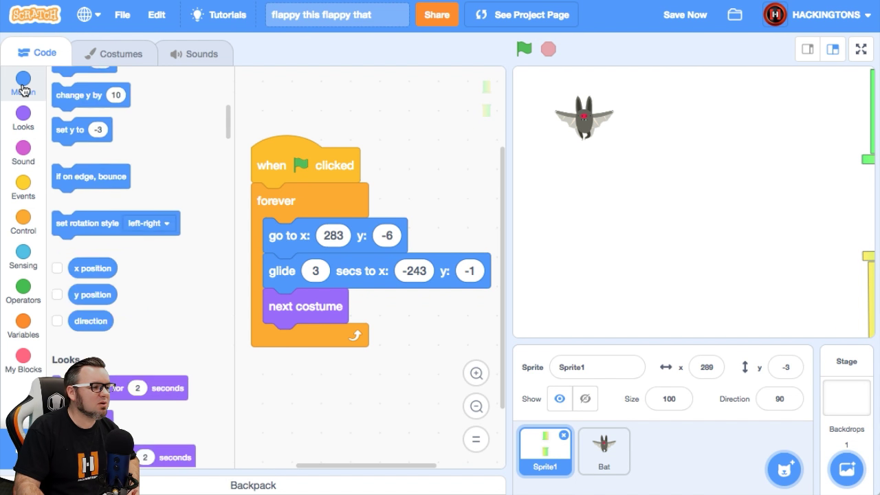
left_click(22, 83)
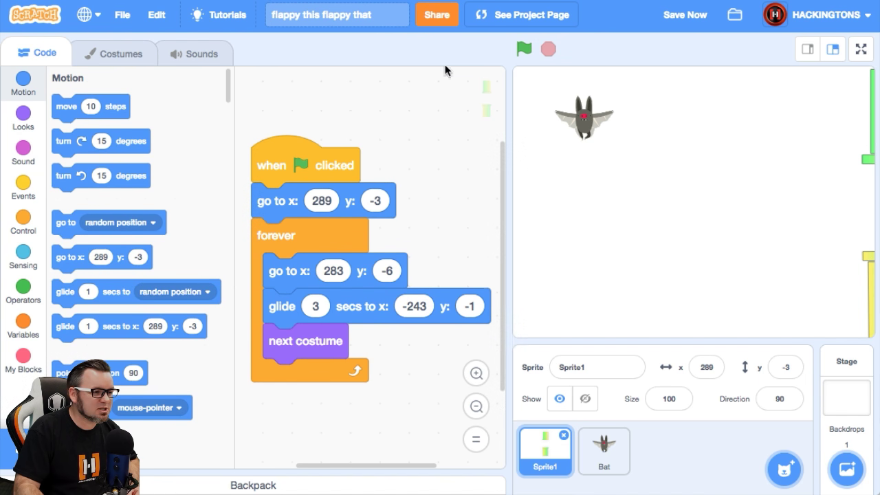
- Play-test repeatedly with the green flag, restarting the bat among the scrolling pipes
left_click(523, 50)
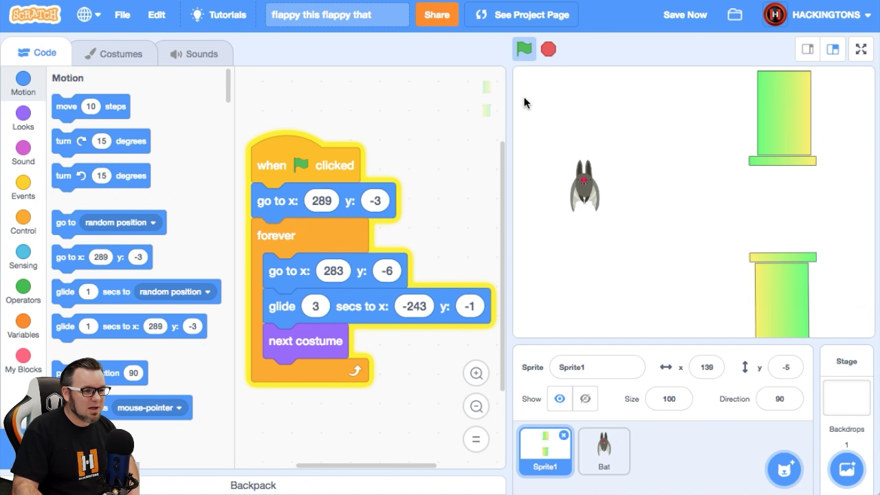
left_click(523, 50)
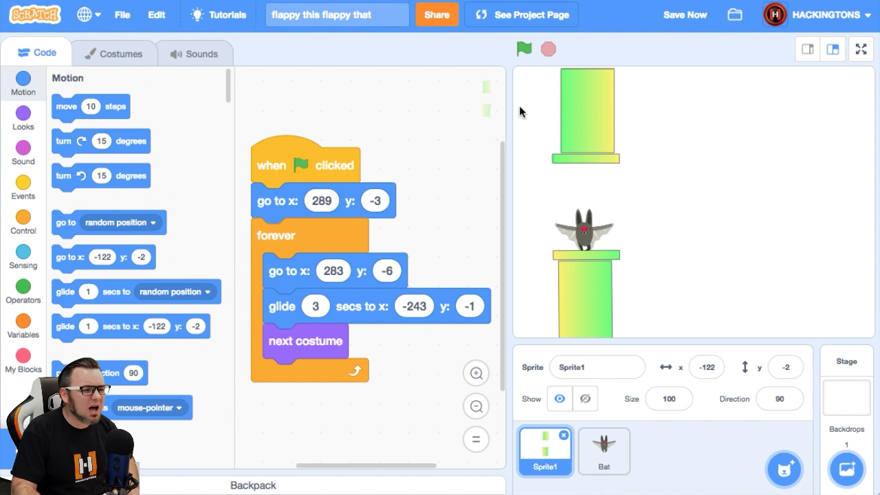
left_click(522, 49)
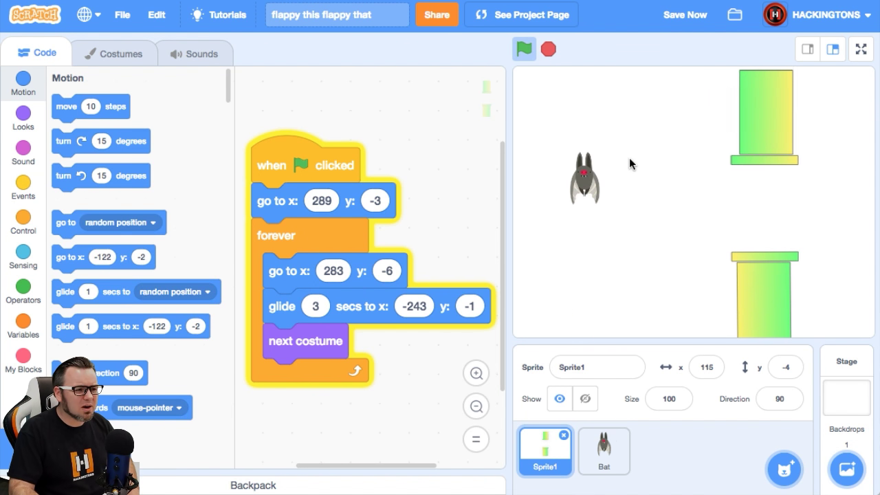
left_click(523, 49)
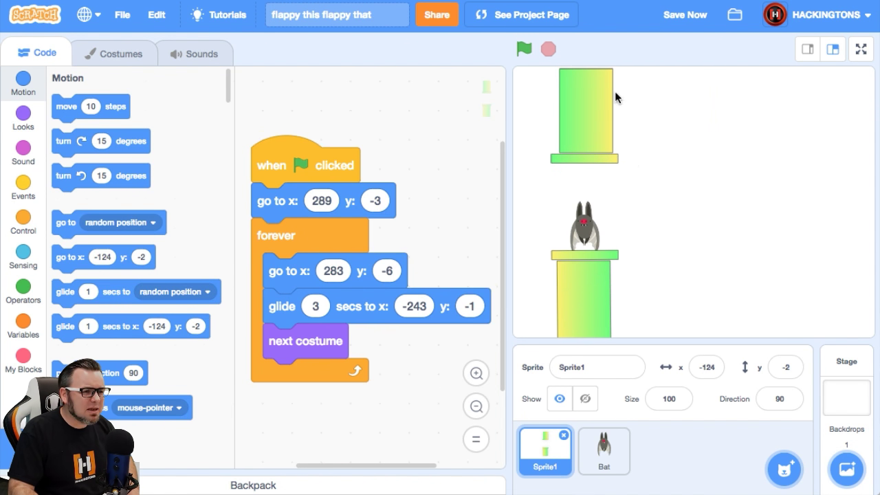
left_click(523, 49)
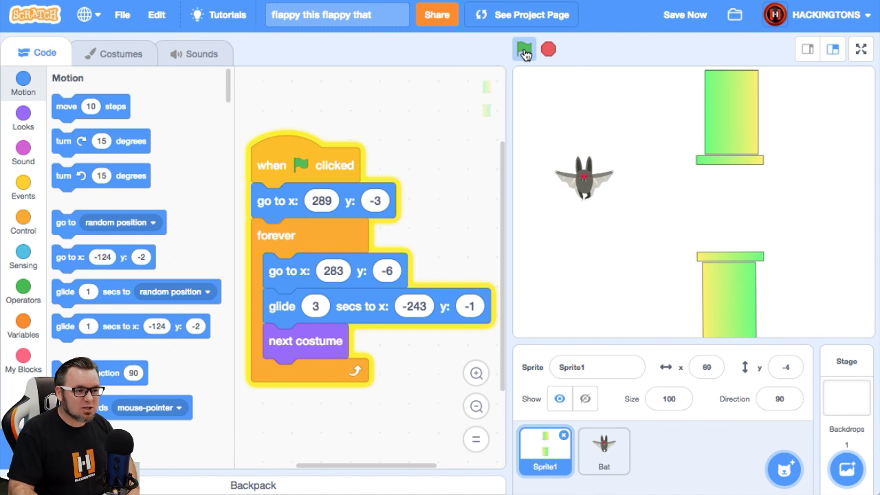
left_click(522, 50)
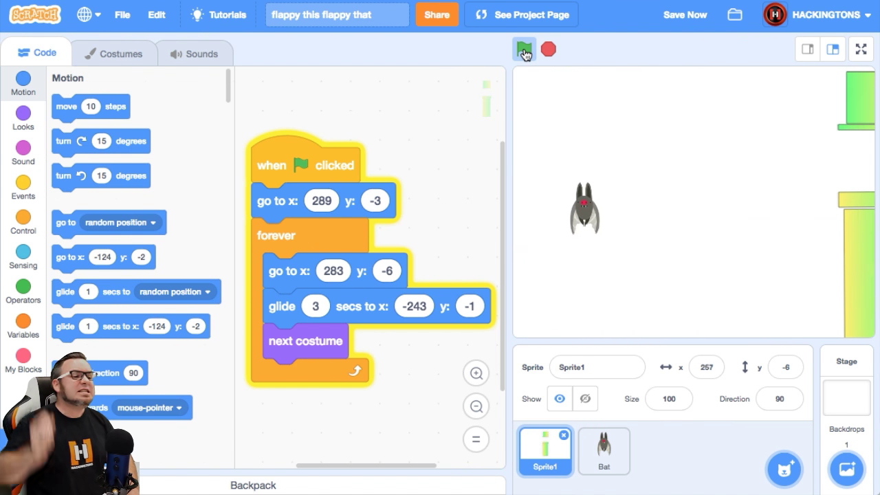
left_click(524, 49)
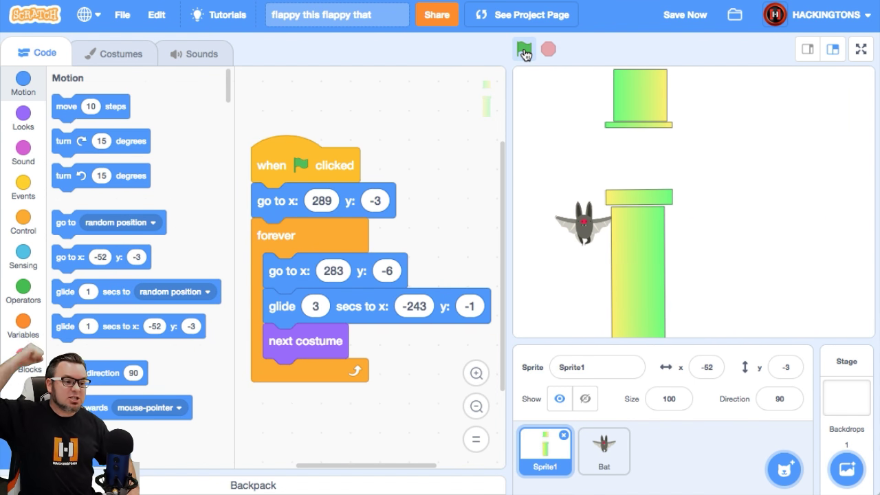